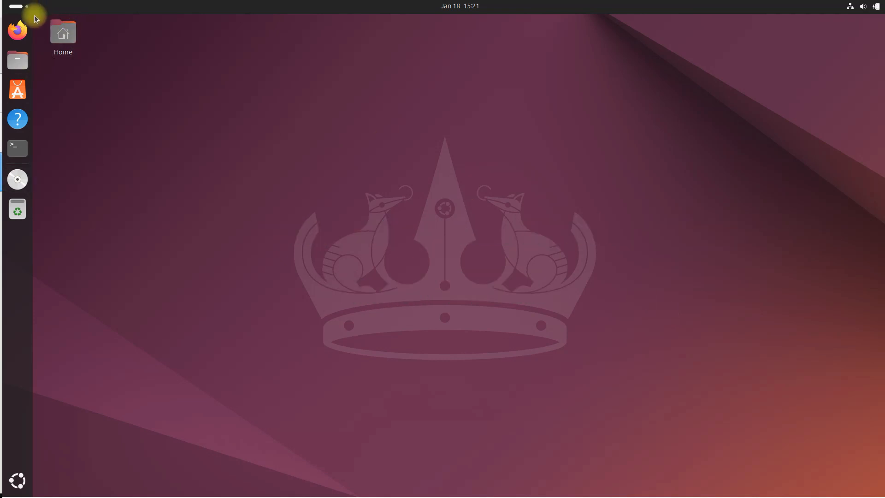
Launch Firefox, go to google.com and type 'visual studio code download' into the search box.
{"action": "left_click", "coordinate": [17, 30]}
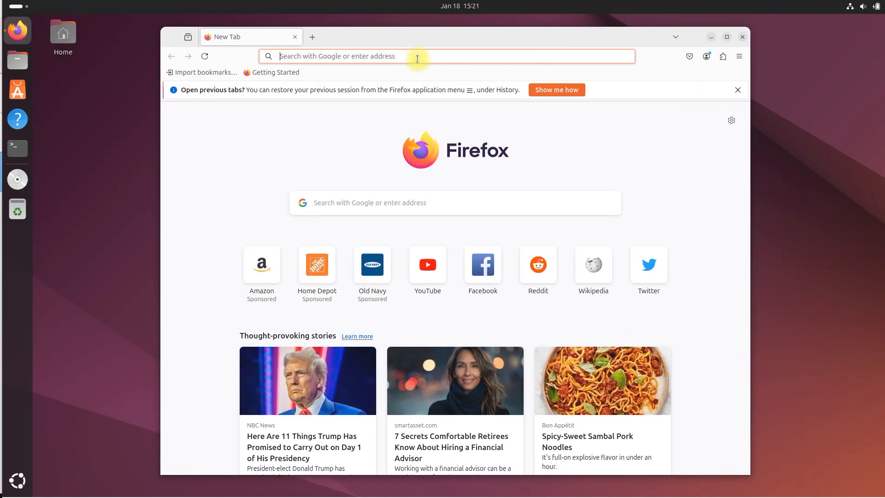
{"action": "type", "text": "google.com"}
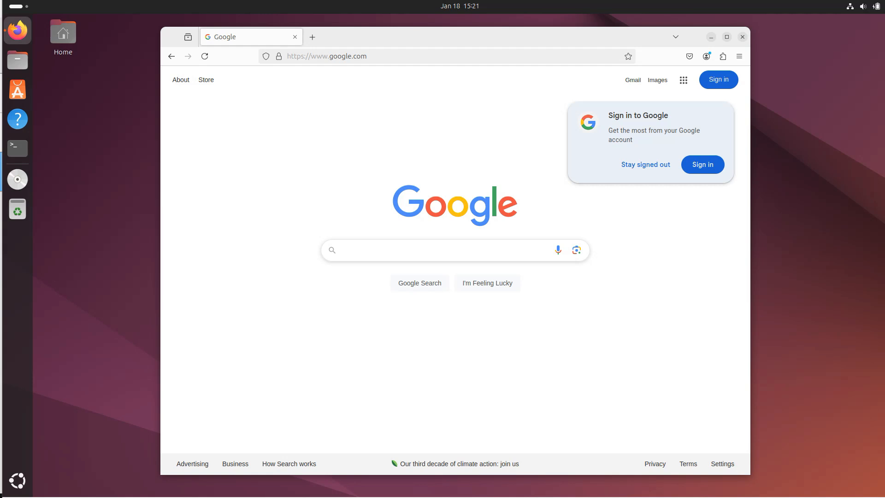
{"action": "left_click", "coordinate": [455, 250]}
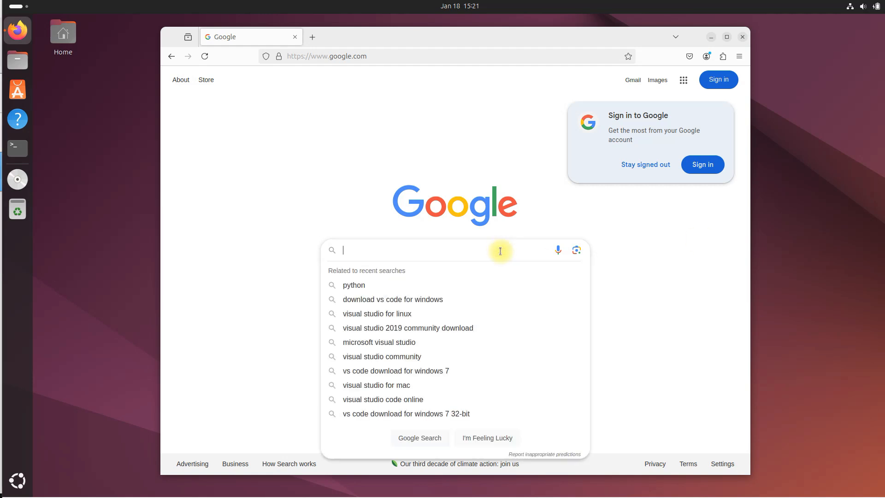
{"action": "type", "text": "visual stui"}
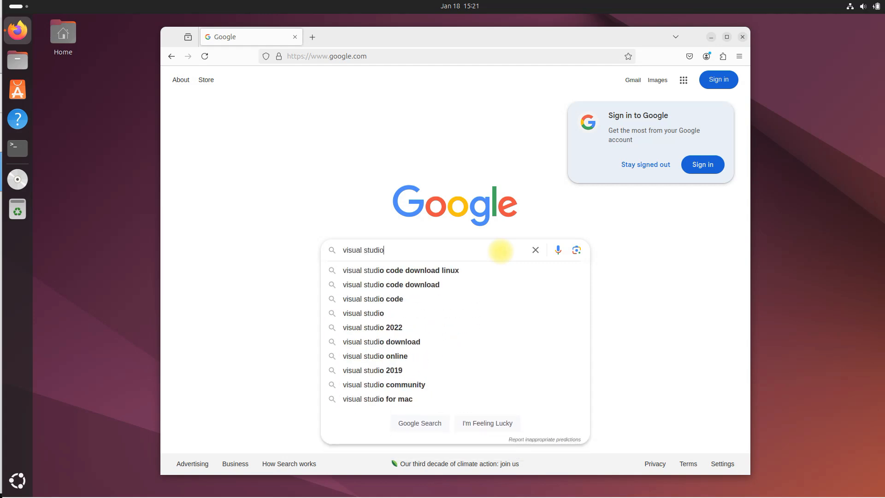
{"action": "type", "text": "code download"}
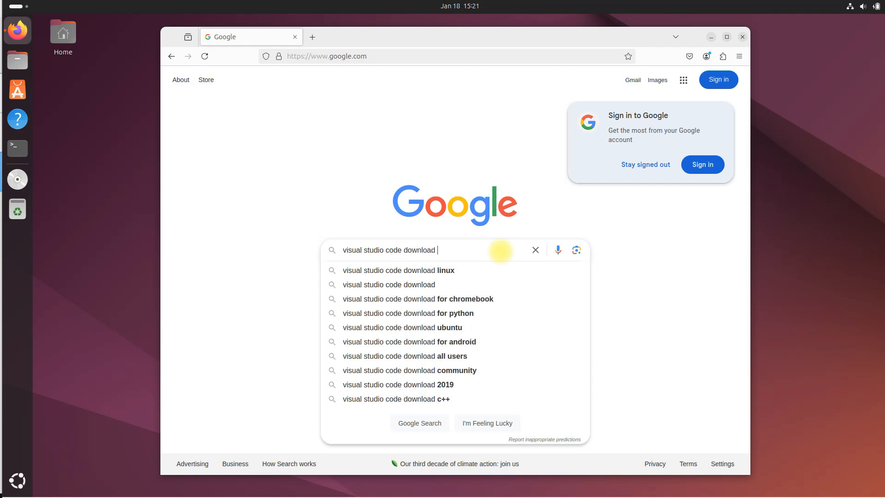
Search for the Linux download, open the official VS Code page and download the .deb.
{"action": "left_click", "coordinate": [398, 270]}
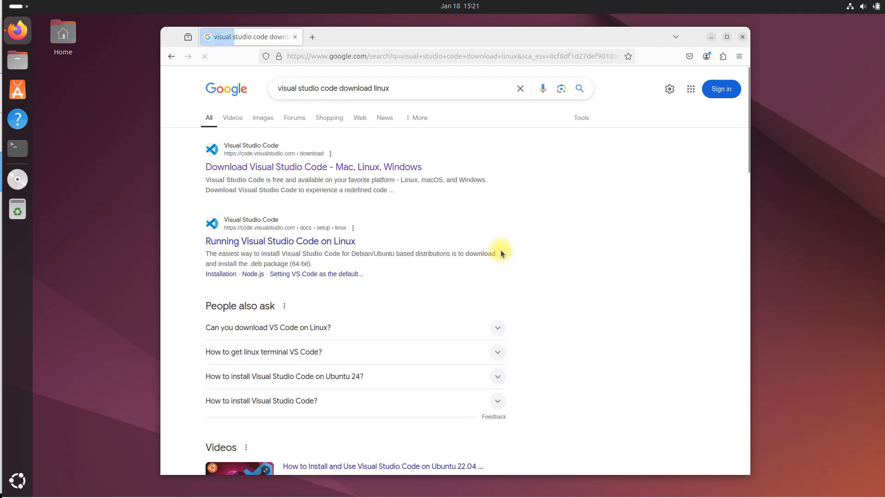
{"action": "left_click", "coordinate": [313, 166]}
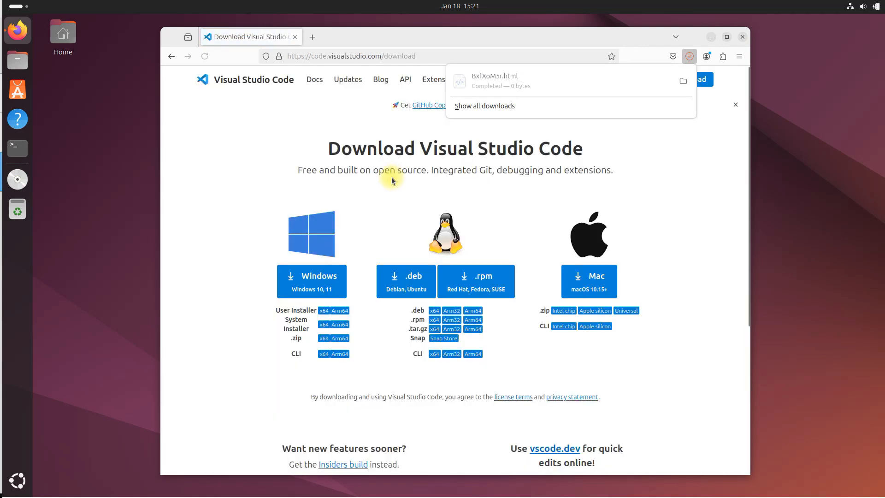
{"action": "mouse_move", "coordinate": [516, 166]}
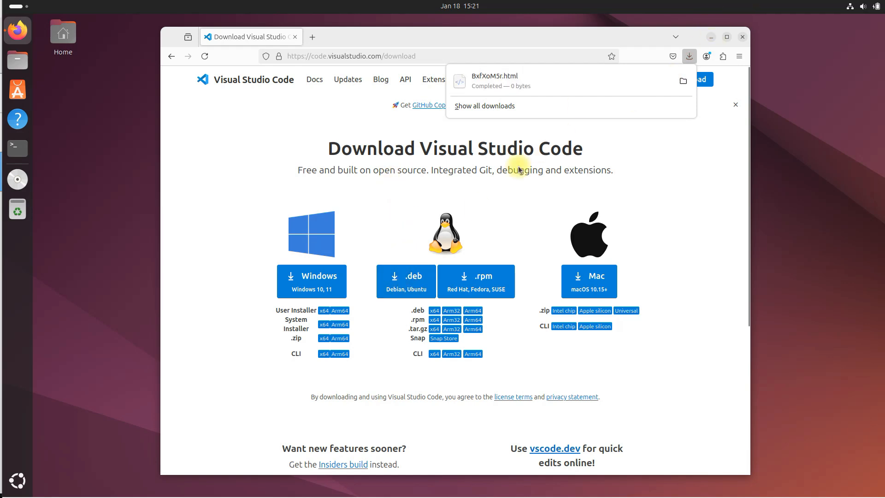
{"action": "mouse_move", "coordinate": [405, 281]}
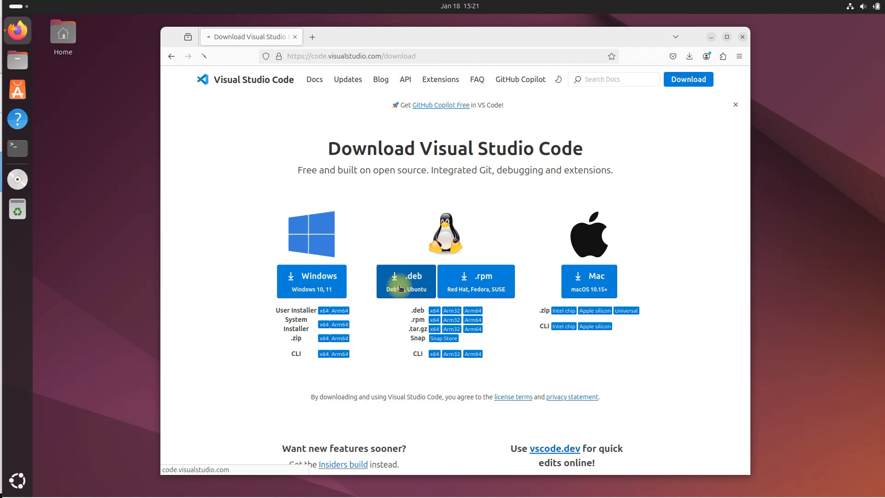
{"action": "left_click", "coordinate": [405, 282]}
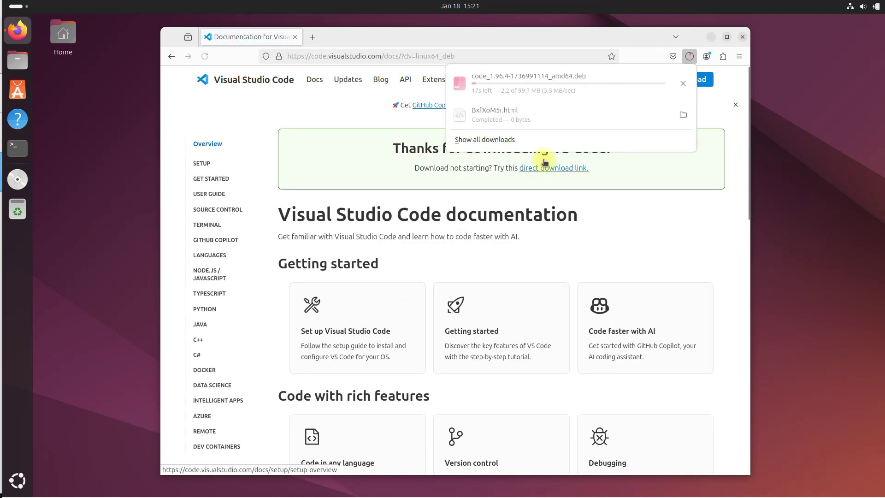
{"action": "mouse_move", "coordinate": [520, 83]}
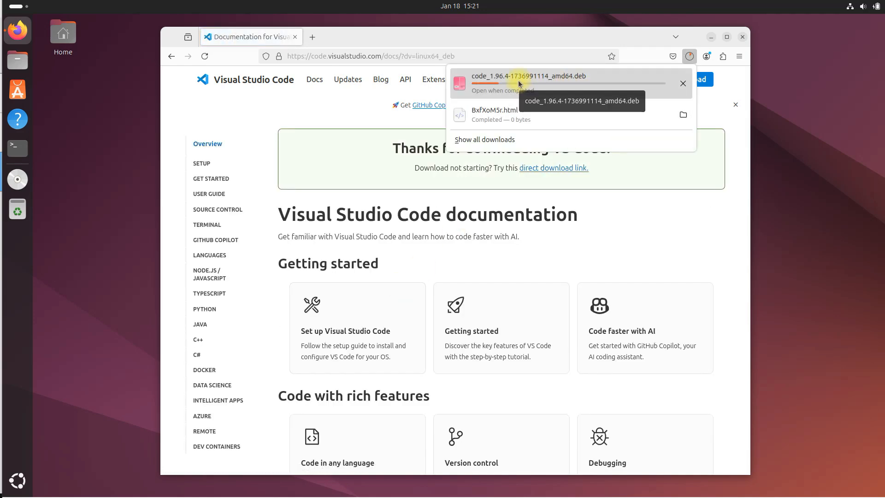
{"action": "mouse_move", "coordinate": [637, 234]}
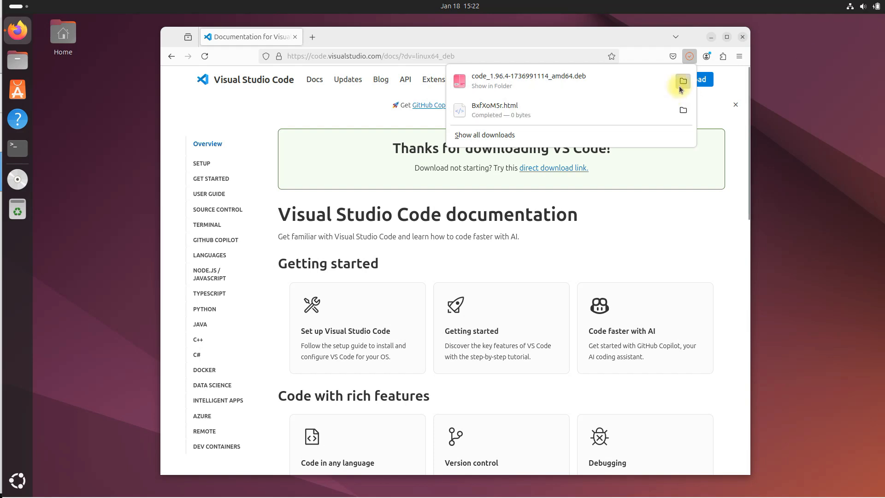
{"action": "left_click", "coordinate": [682, 80]}
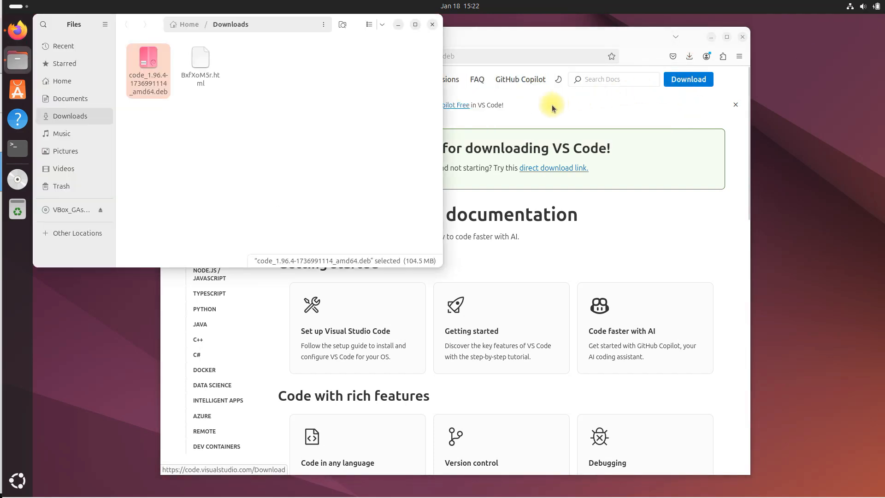
{"action": "mouse_move", "coordinate": [85, 21]}
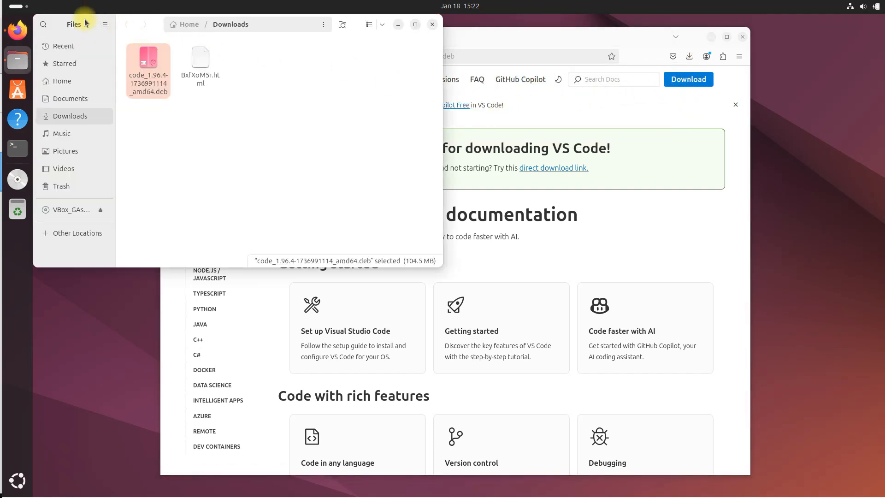
{"action": "mouse_move", "coordinate": [254, 25]}
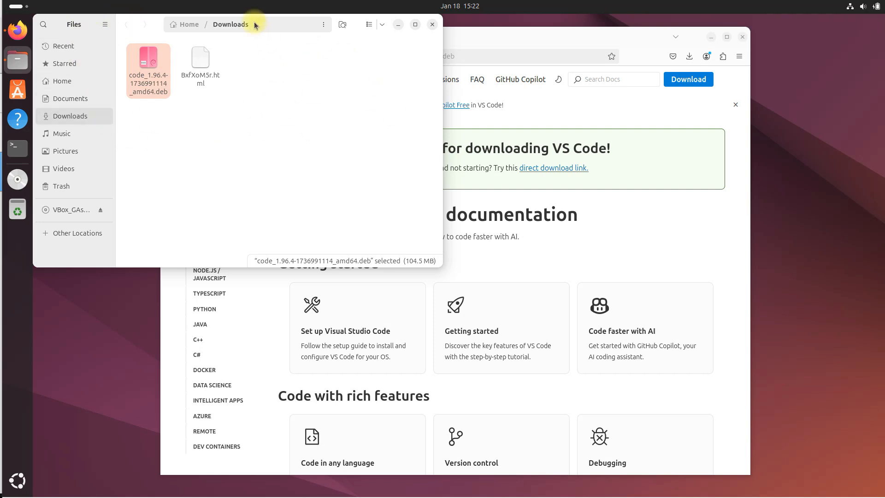
{"action": "mouse_move", "coordinate": [422, 26]}
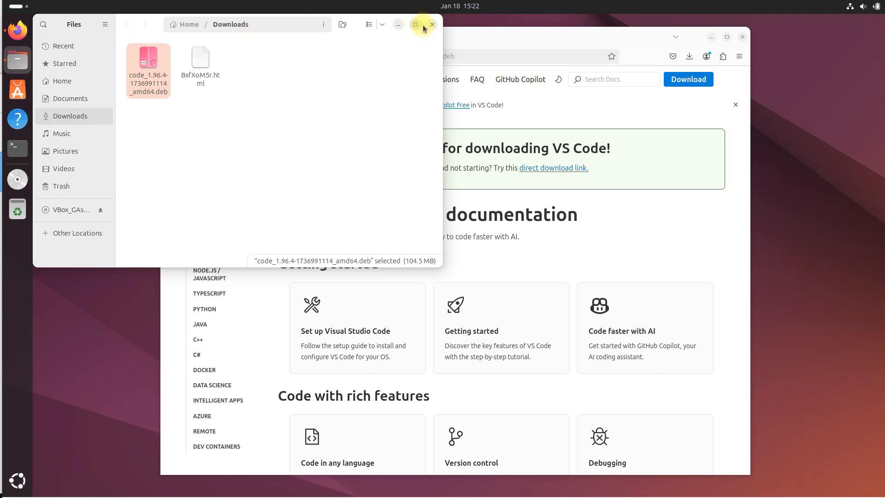
{"action": "left_click", "coordinate": [432, 25]}
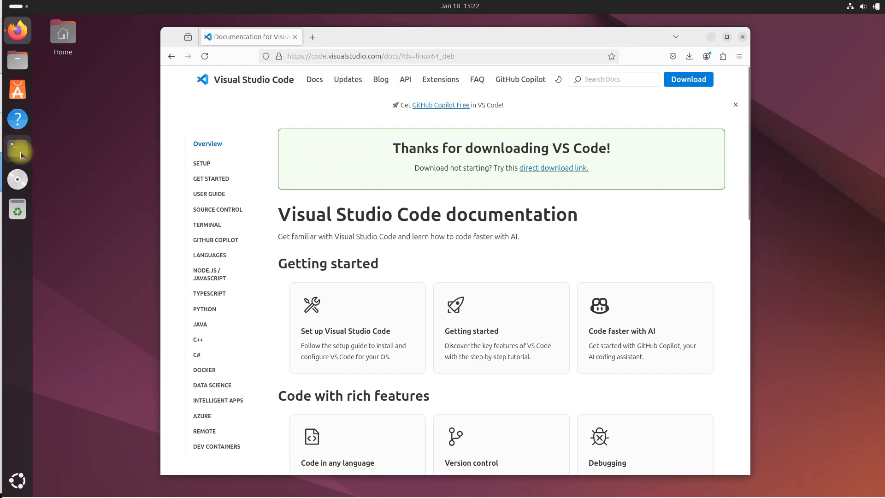
Open Terminal, change into ~/Downloads and confirm the path with pwd.
{"action": "left_click", "coordinate": [17, 148]}
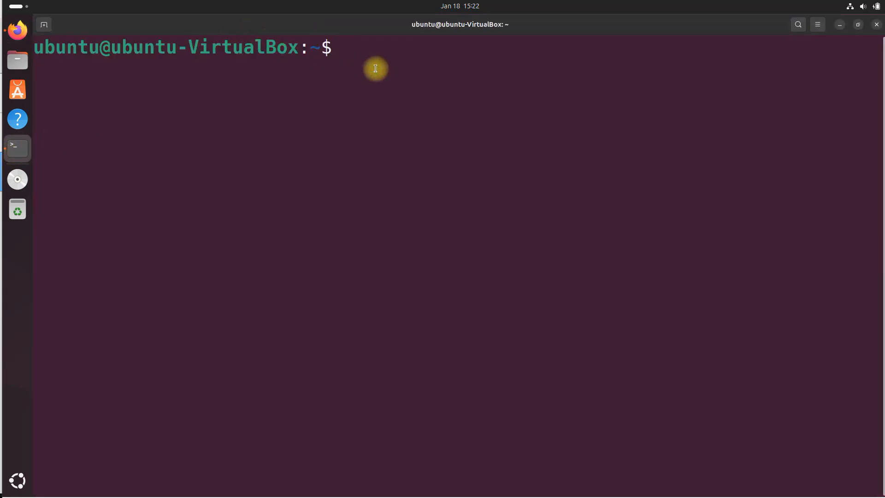
{"action": "mouse_move", "coordinate": [453, 89]}
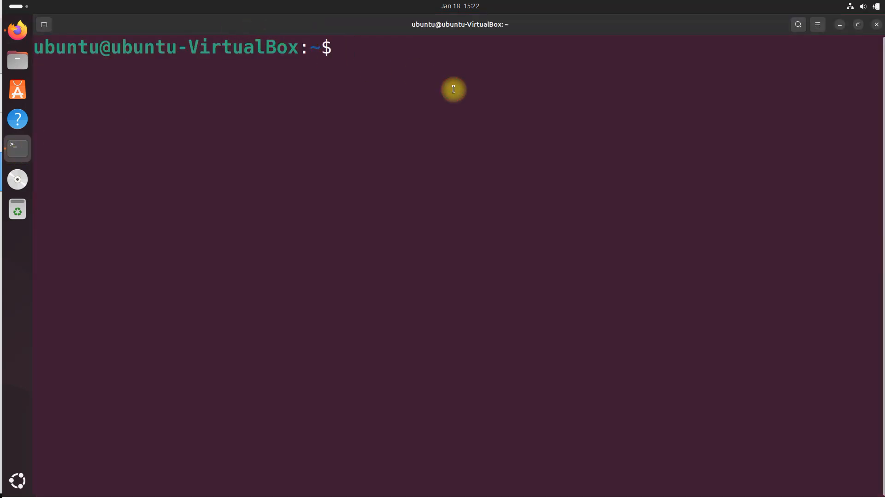
{"action": "type", "text": "c"}
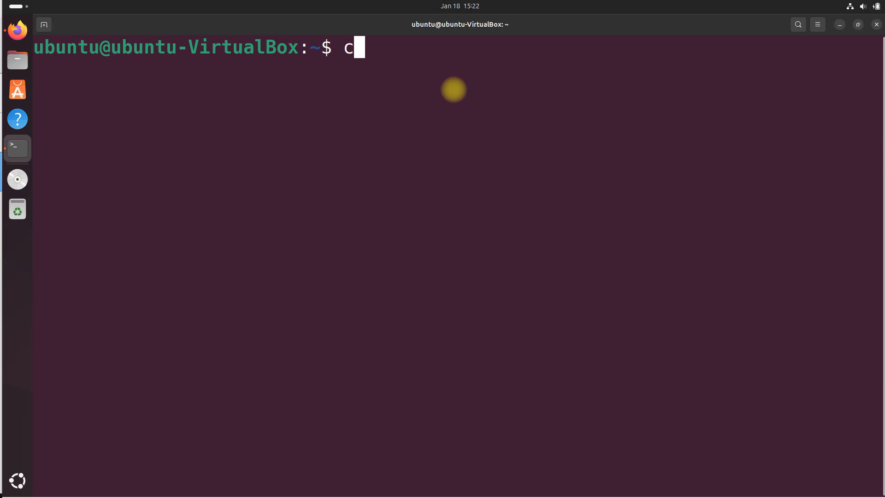
{"action": "type", "text": "d ~"}
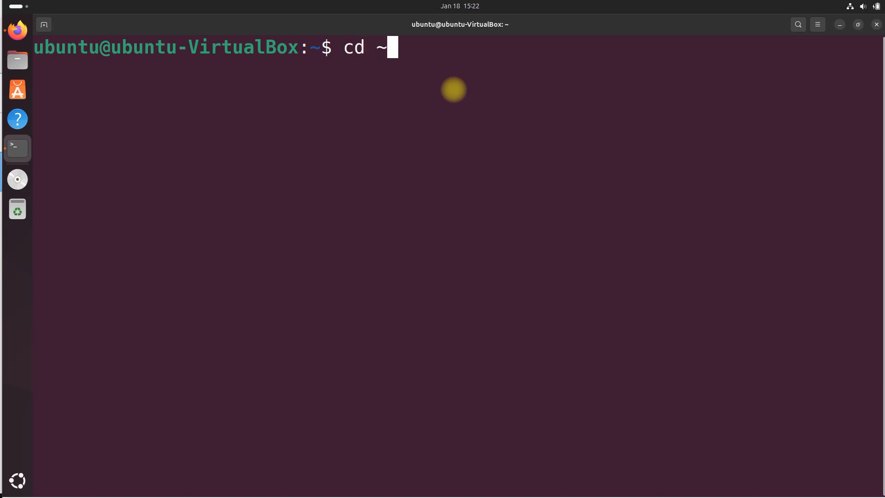
{"action": "type", "text": "/Downlo"}
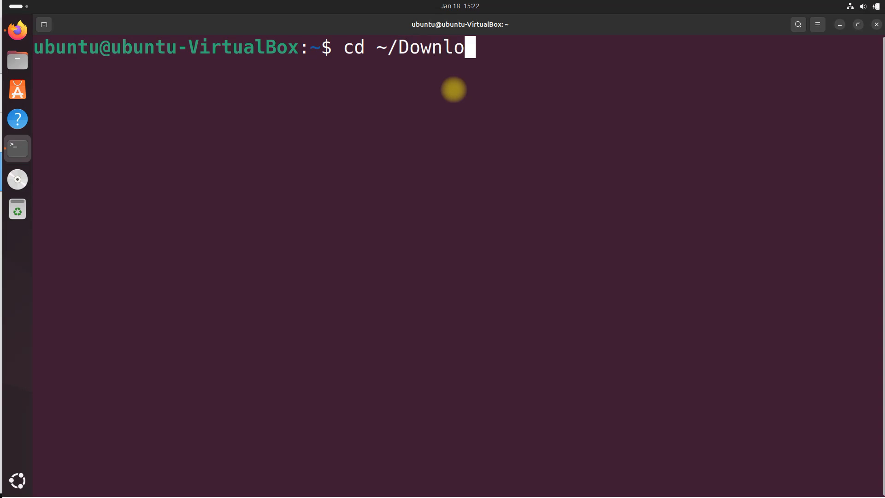
{"action": "key", "text": "Return"}
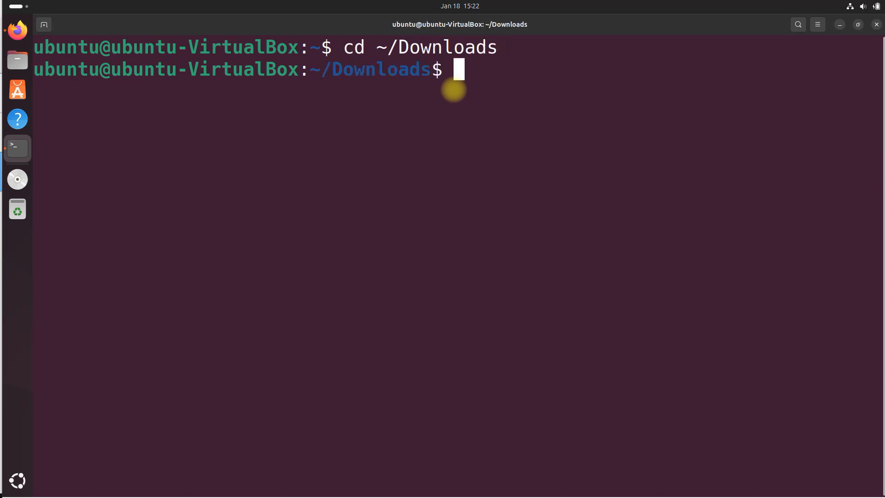
{"action": "type", "text": "p"}
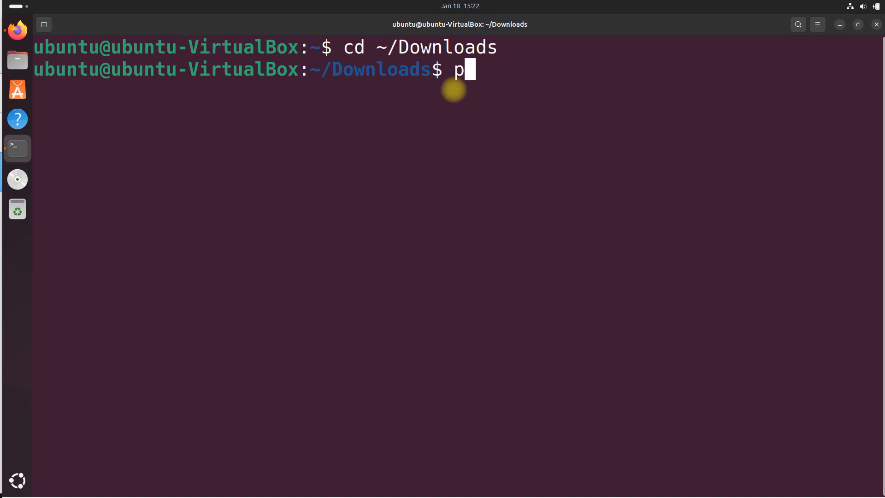
{"action": "key", "text": "Return"}
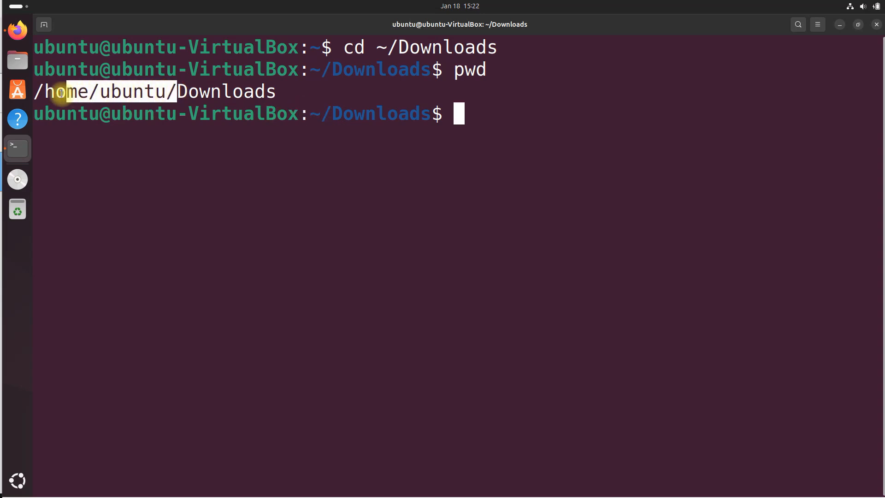
{"action": "mouse_move", "coordinate": [17, 91]}
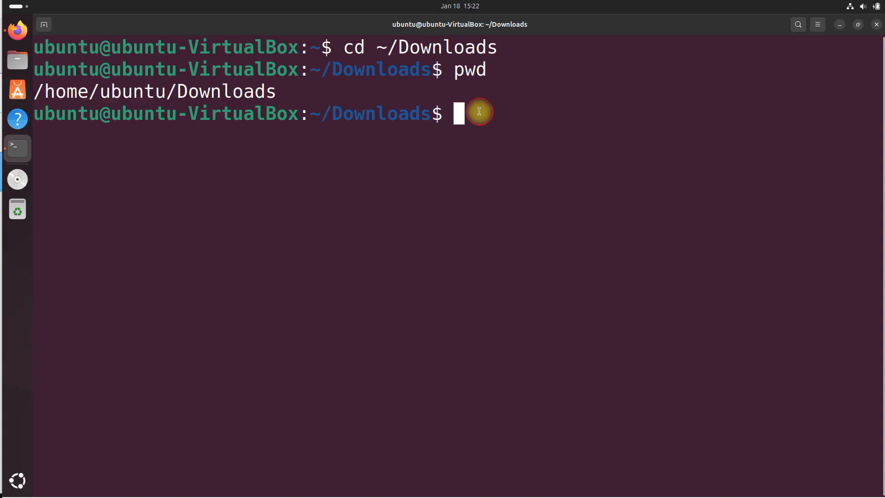
{"action": "mouse_move", "coordinate": [380, 47]}
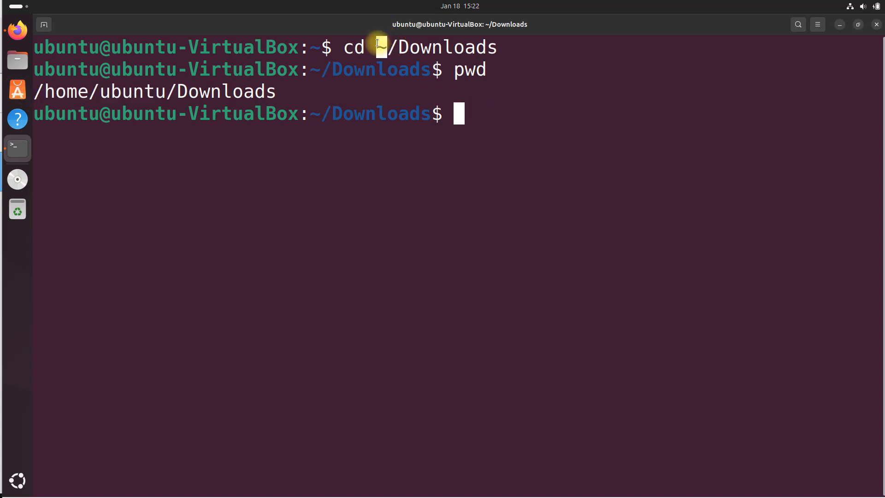
{"action": "mouse_move", "coordinate": [104, 95]}
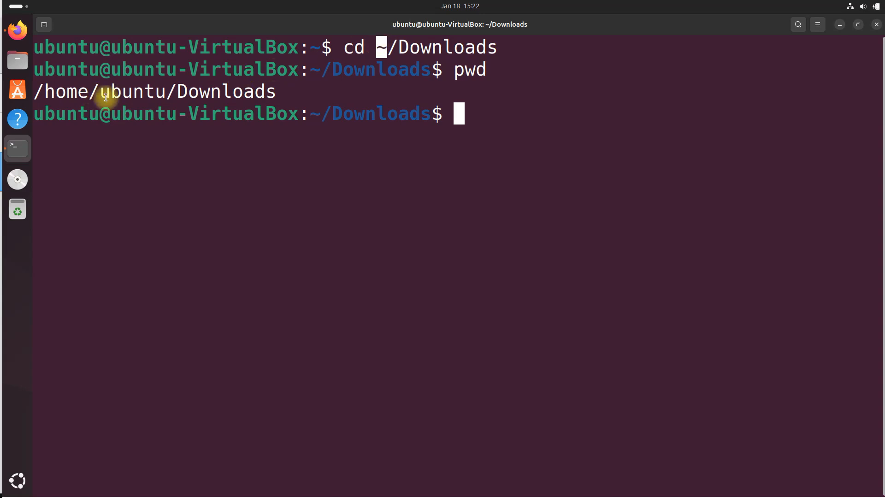
{"action": "mouse_move", "coordinate": [527, 107]}
{"action": "type", "text": "dir"}
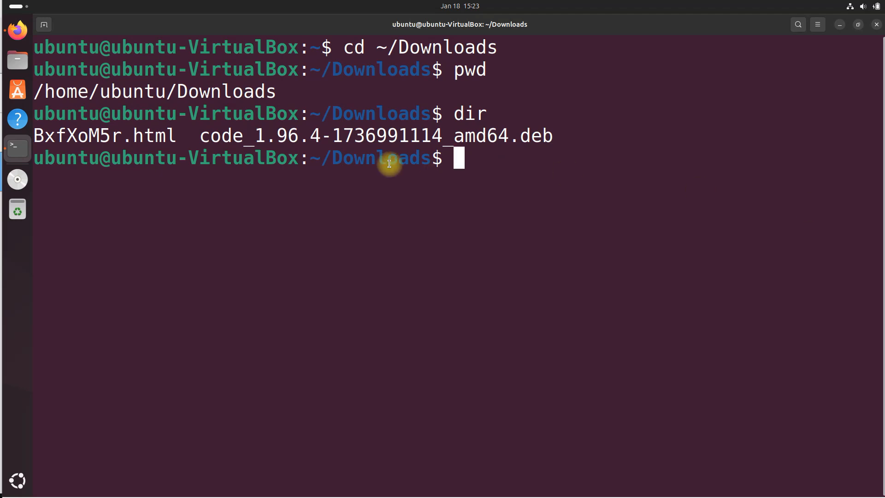
{"action": "mouse_move", "coordinate": [354, 196]}
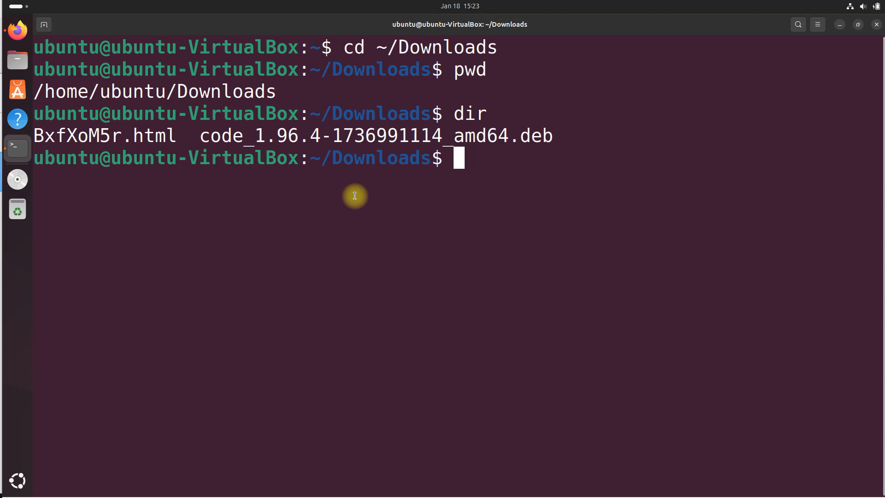
{"action": "type", "text": "sudo"}
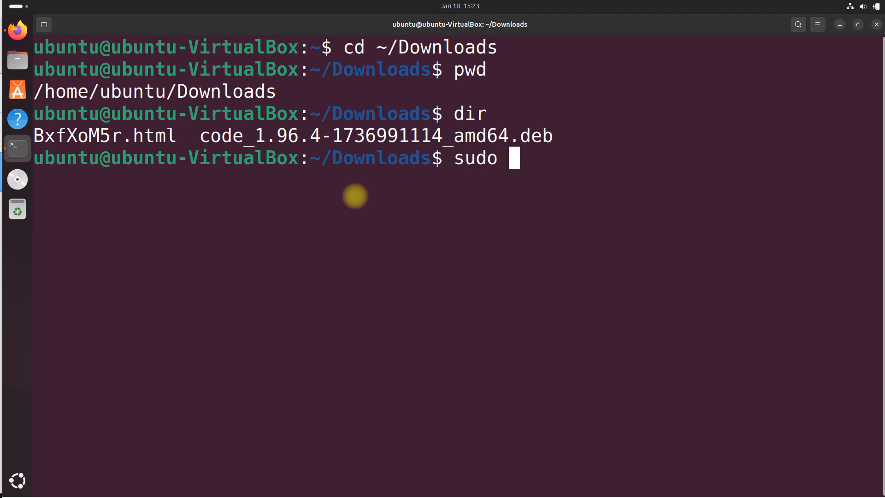
{"action": "type", "text": "dp"}
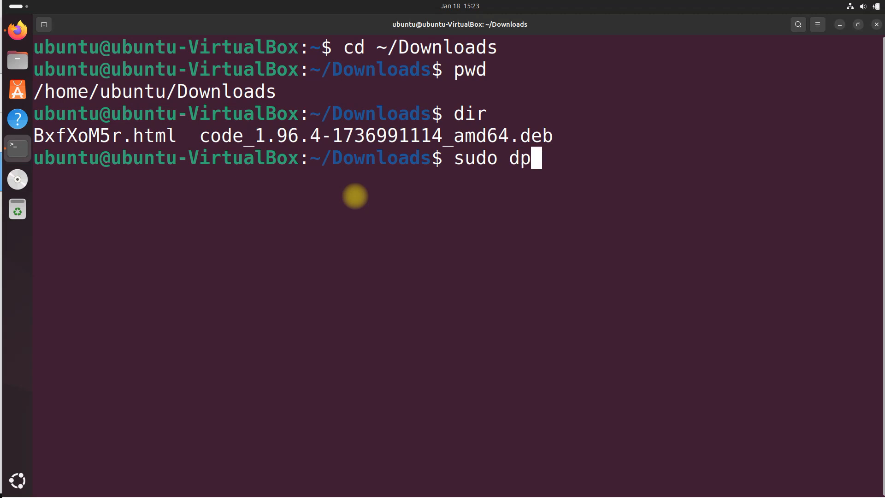
{"action": "type", "text": "kg"}
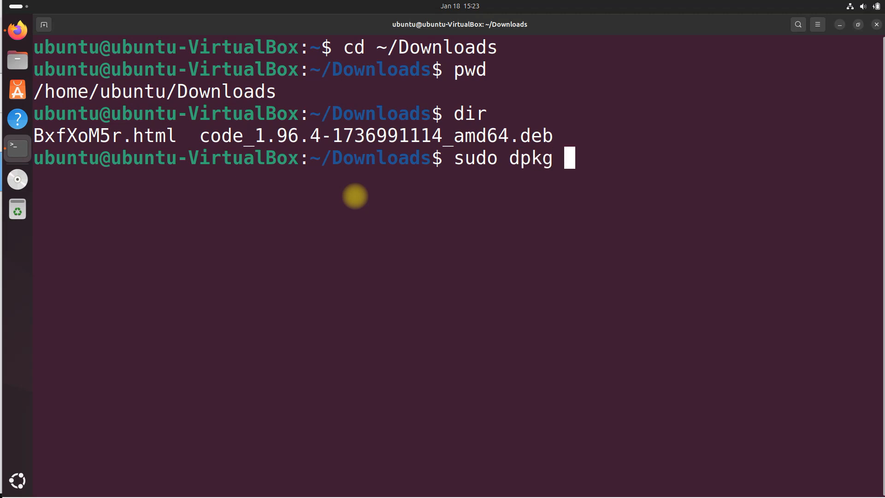
{"action": "type", "text": "-i"}
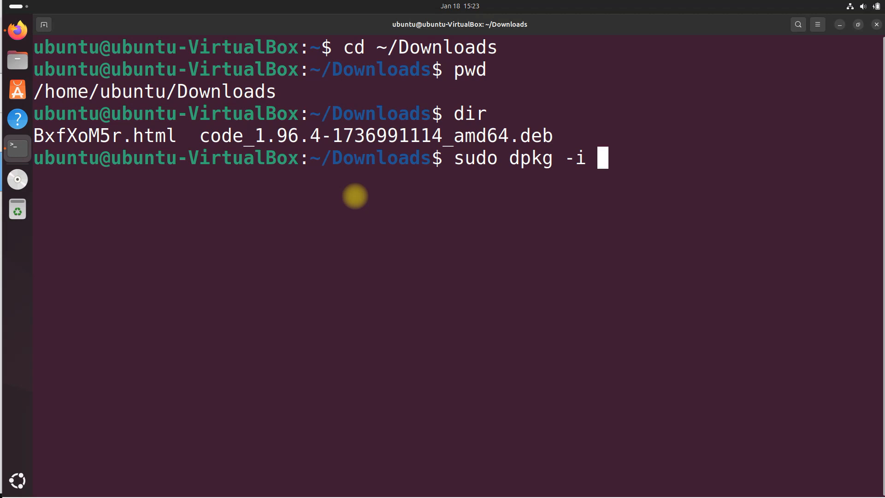
{"action": "type", "text": "c"}
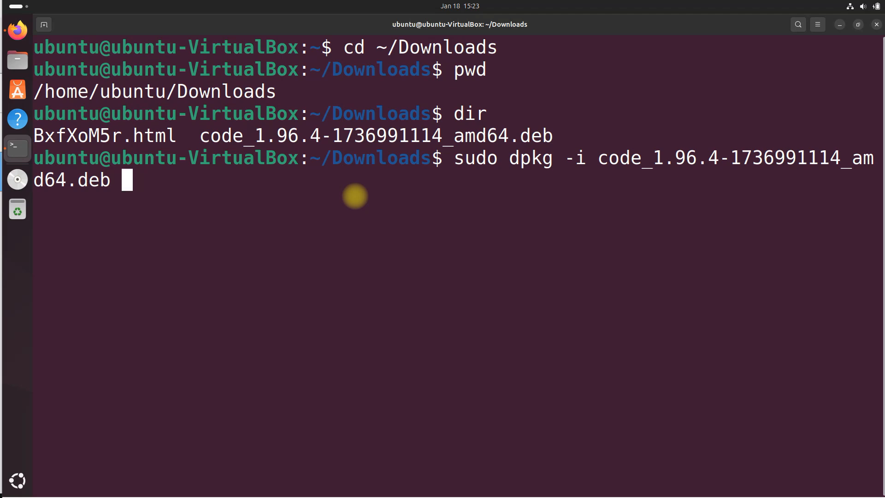
{"action": "key", "text": "Return"}
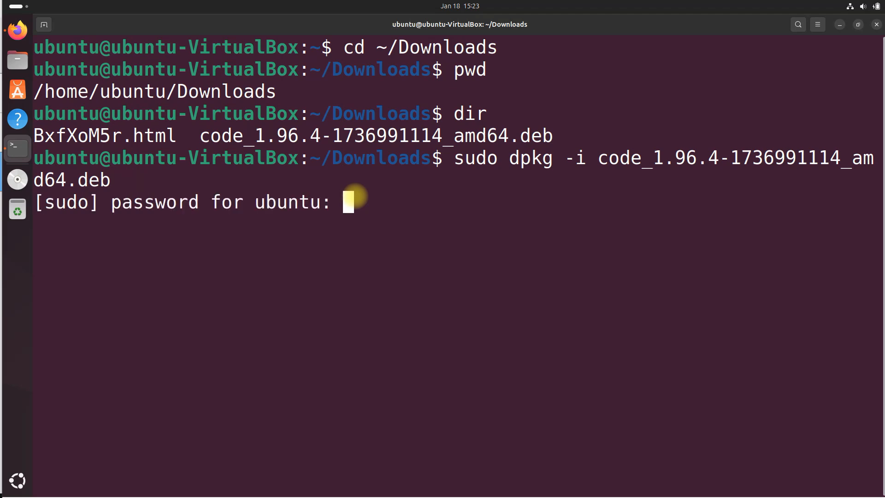
{"action": "key", "text": "Return"}
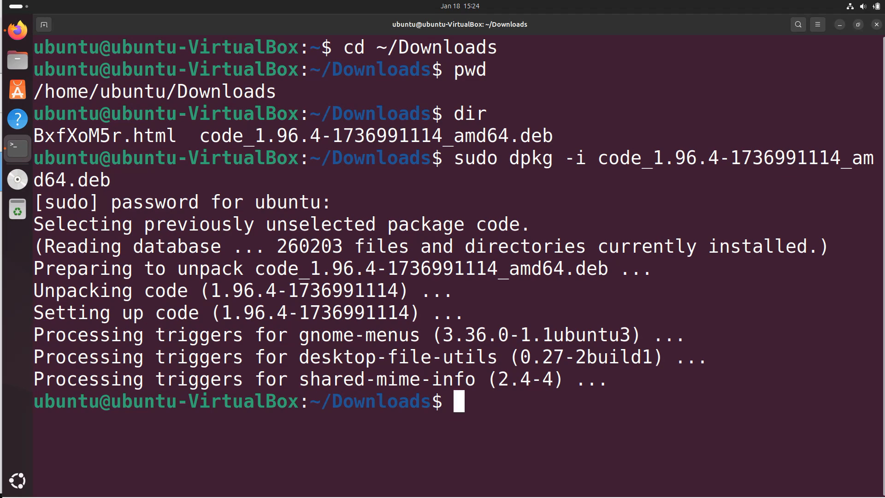
{"action": "mouse_move", "coordinate": [441, 333]}
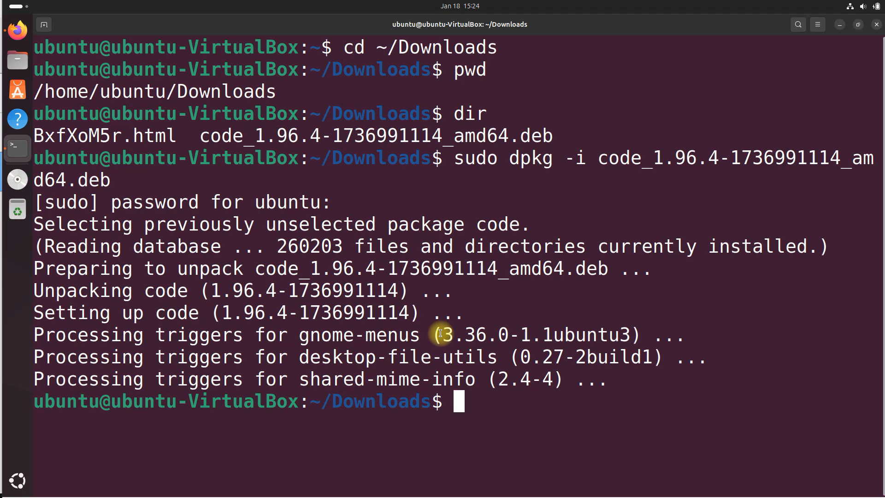
Change into ~/ros2_ws/, confirm the path, then discard the unfinished command and clear the screen.
{"action": "type", "text": "cd"}
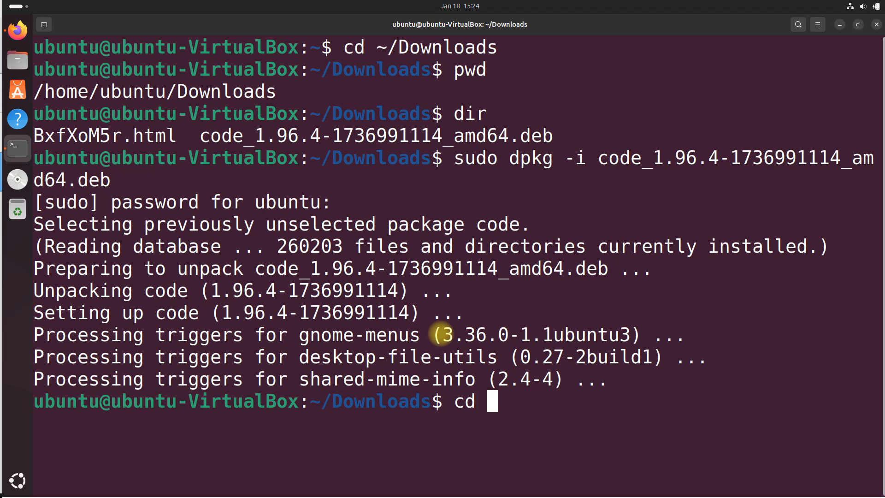
{"action": "type", "text": "~/"}
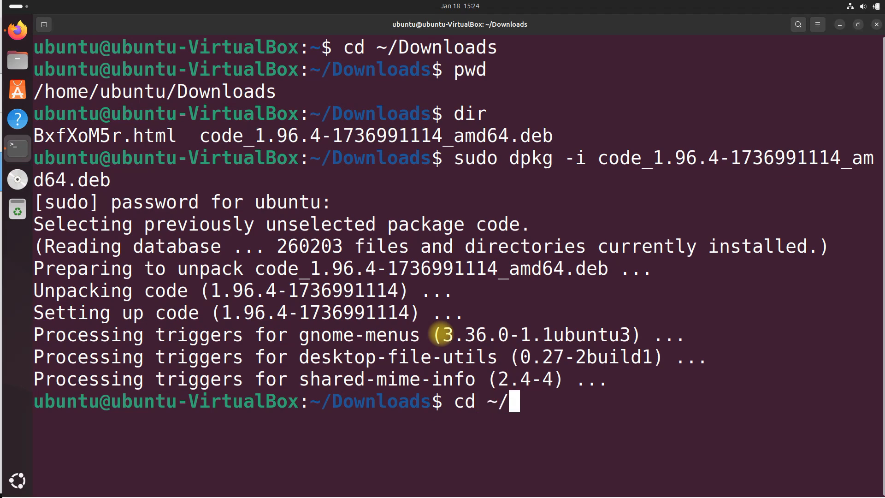
{"action": "type", "text": "ro"}
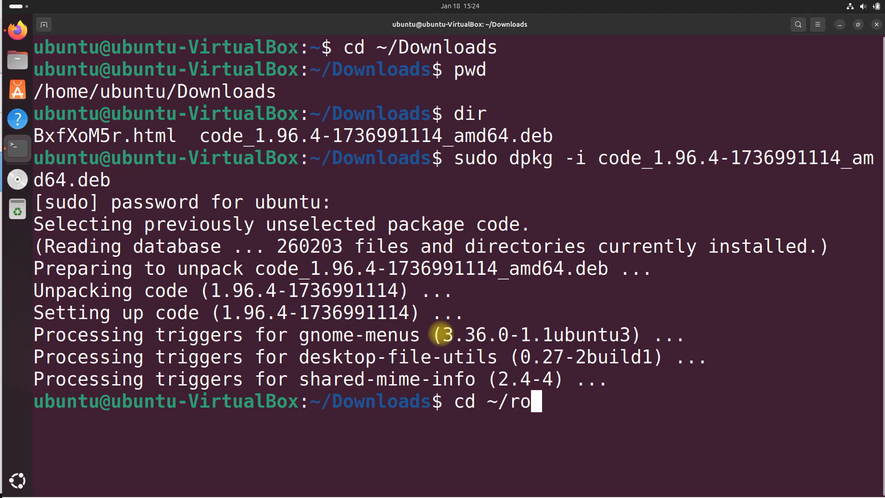
{"action": "type", "text": "s2_ws/"}
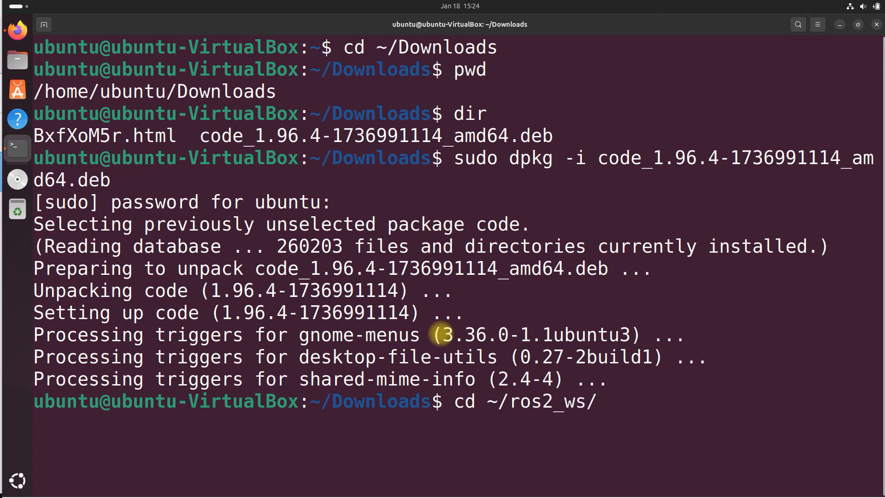
{"action": "key", "text": "Return"}
{"action": "type", "text": "pwd"}
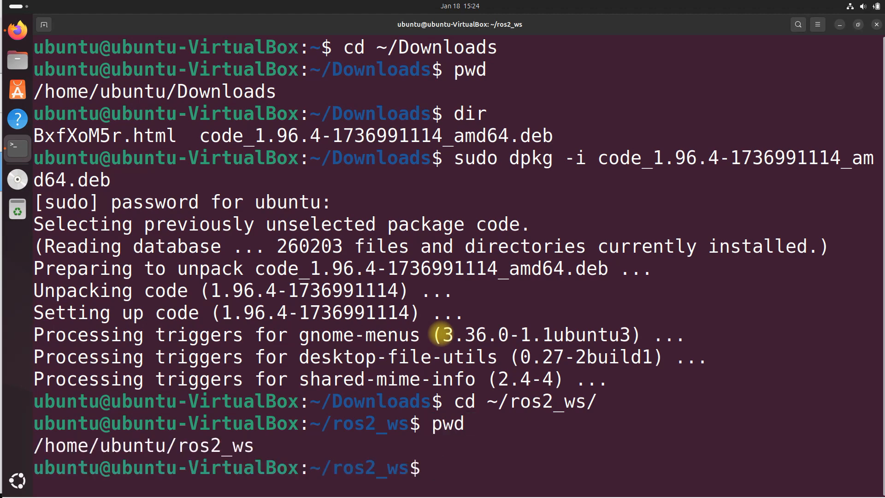
{"action": "type", "text": "cd"}
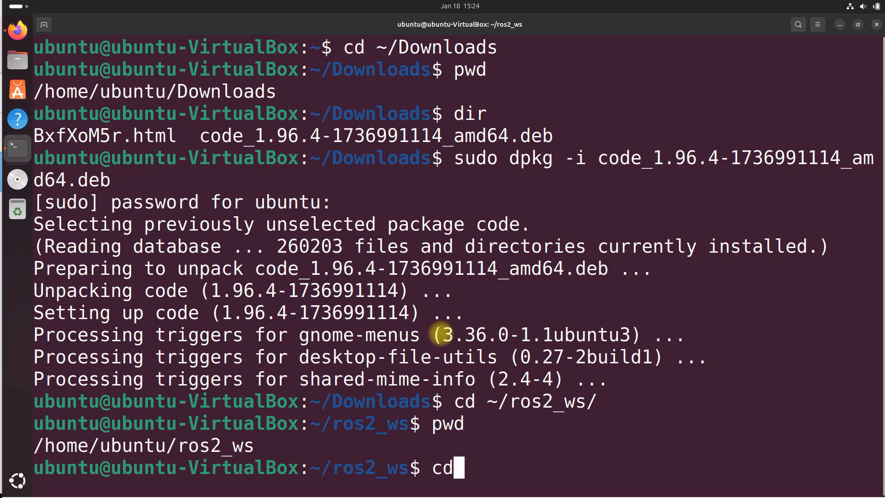
{"action": "type", "text": "/home/"}
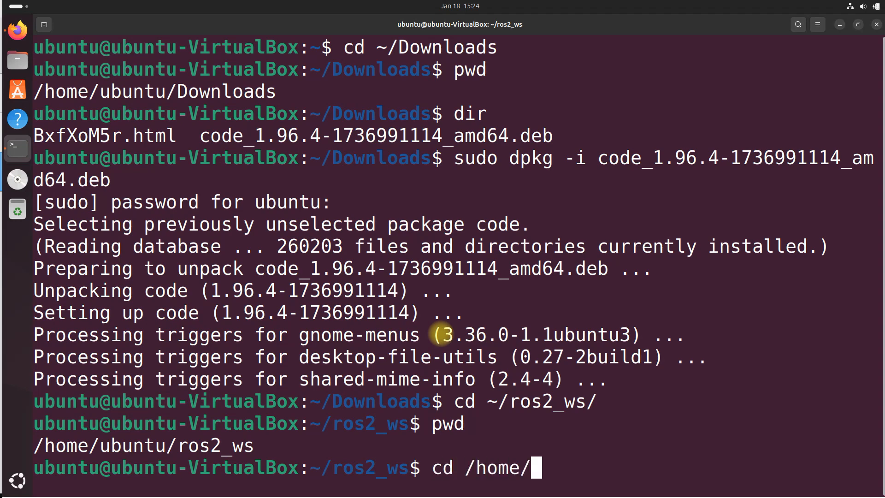
{"action": "type", "text": "ubuntu/"}
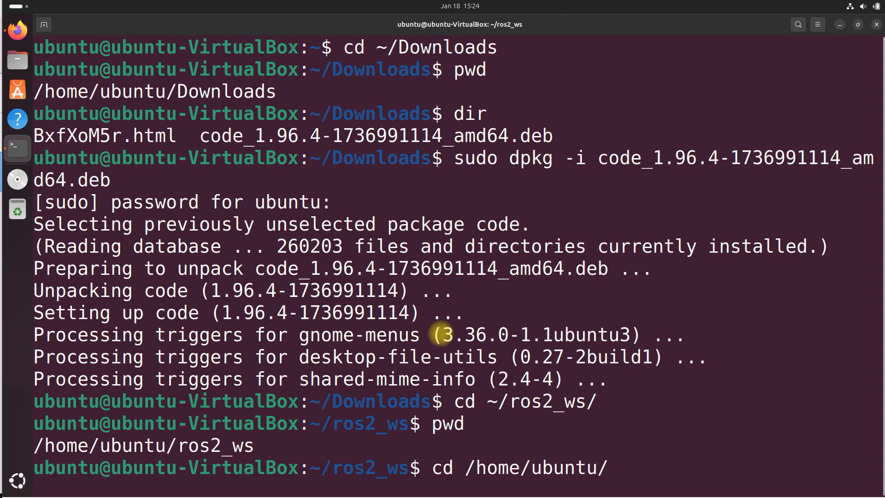
{"action": "key", "text": "Return"}
{"action": "type", "text": "p"}
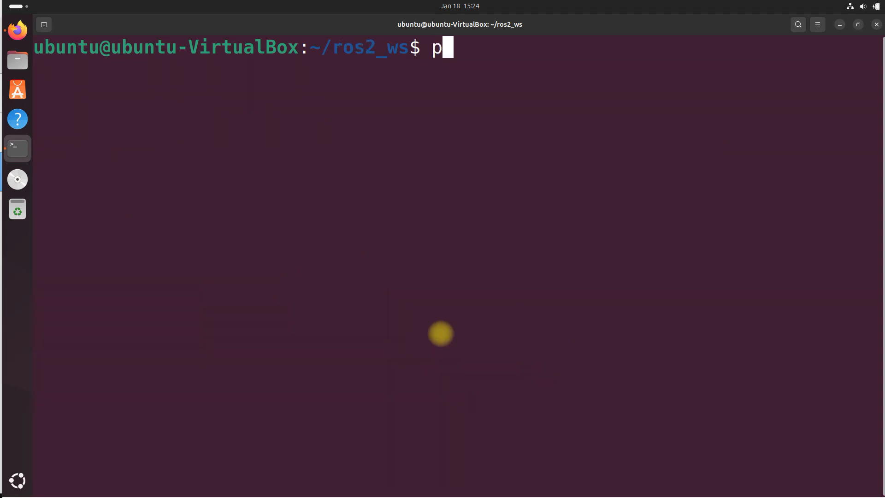
Remove the stray character and run 'code .' to open VS Code on ros2_ws.
{"action": "key", "text": "Return"}
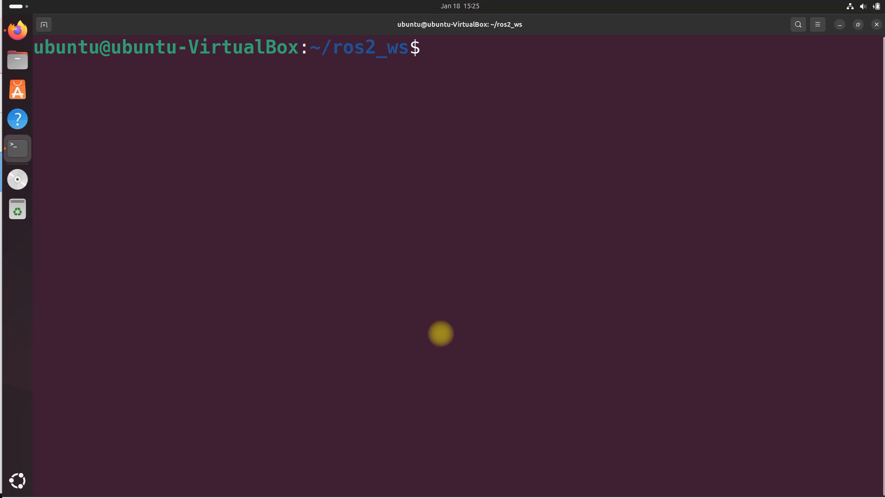
{"action": "mouse_move", "coordinate": [526, 239]}
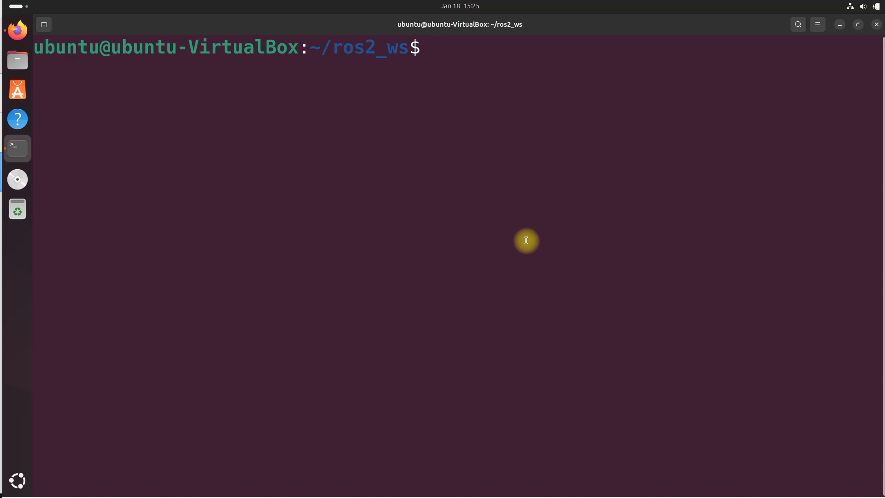
{"action": "type", "text": "code"}
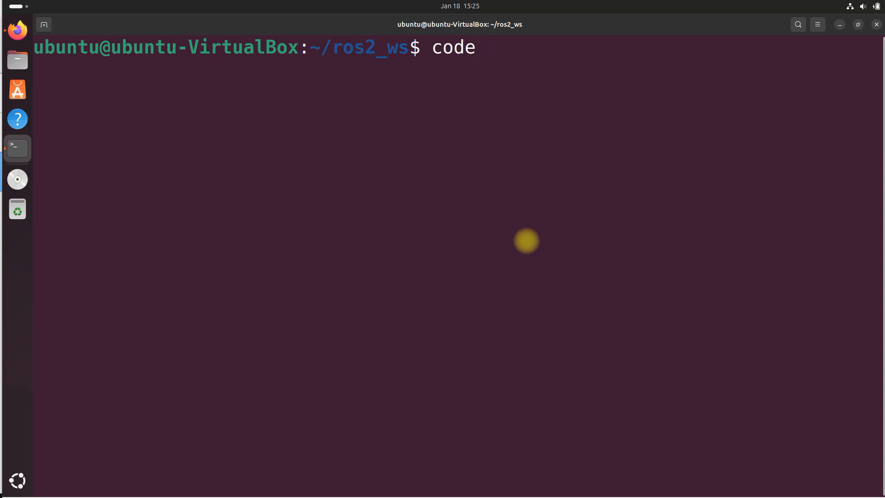
{"action": "type", "text": "."}
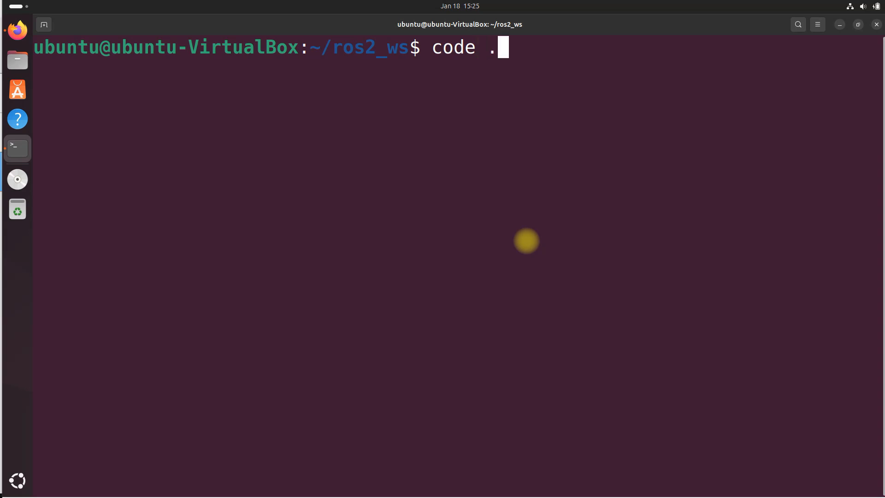
{"action": "key", "text": "Return"}
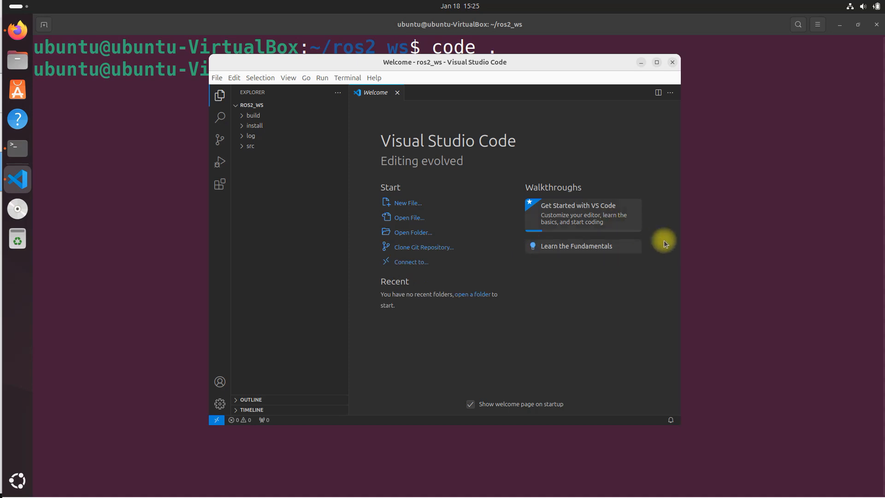
{"action": "mouse_move", "coordinate": [691, 312]}
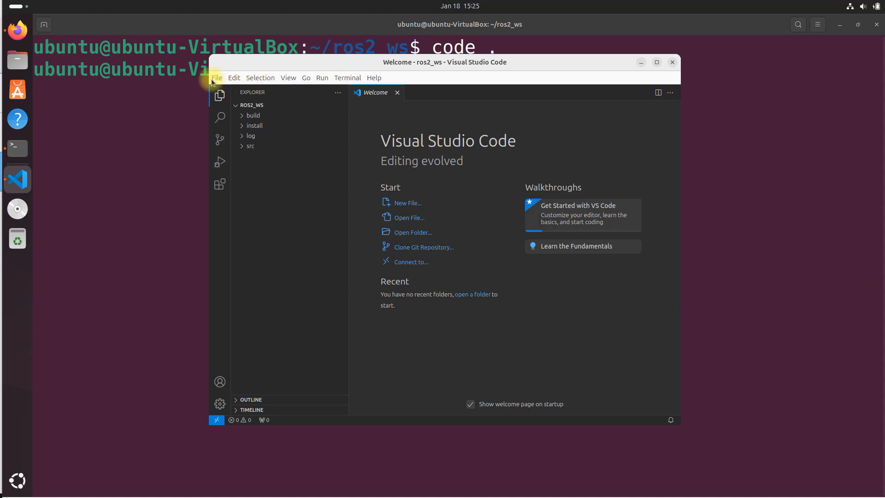
Pick Solarized Dark from File > Preferences > Theme > Color Theme.
{"action": "left_click", "coordinate": [216, 78]}
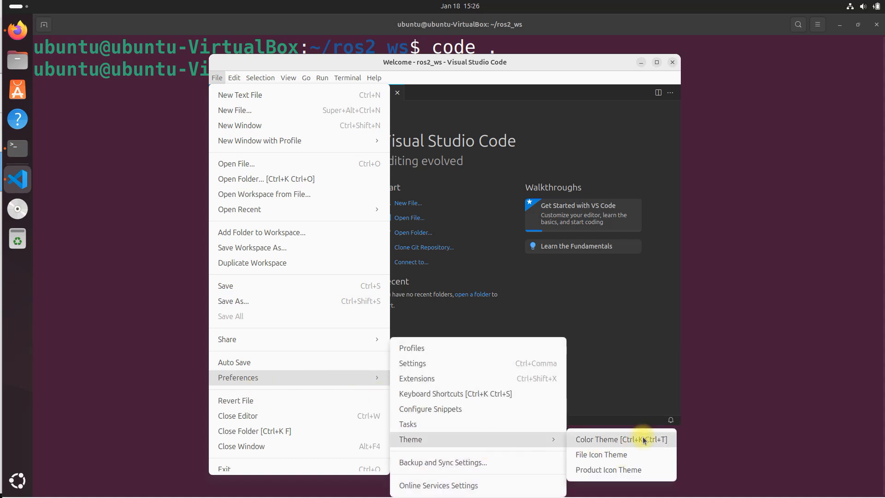
{"action": "left_click", "coordinate": [597, 439]}
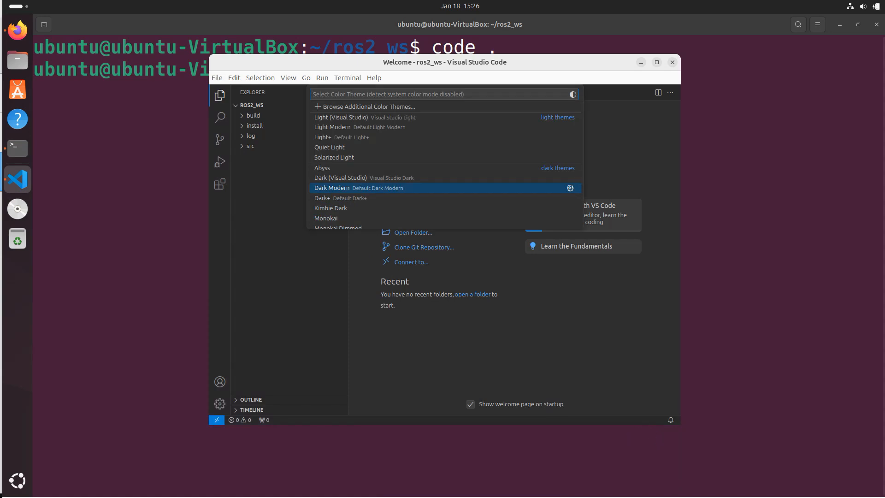
{"action": "mouse_move", "coordinate": [359, 223]}
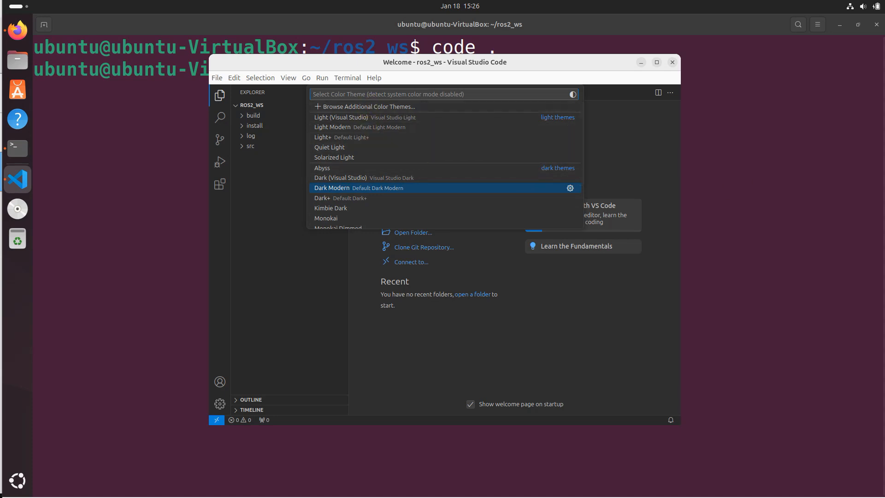
{"action": "mouse_move", "coordinate": [496, 174]}
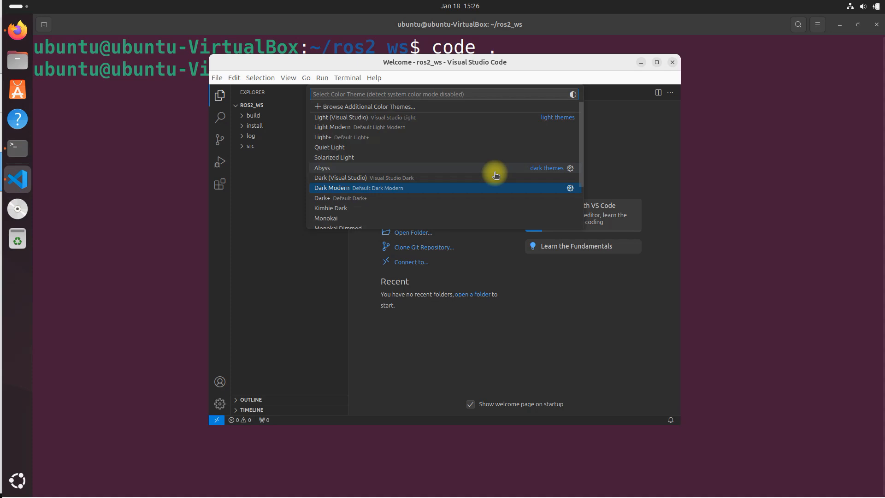
{"action": "mouse_move", "coordinate": [498, 158]}
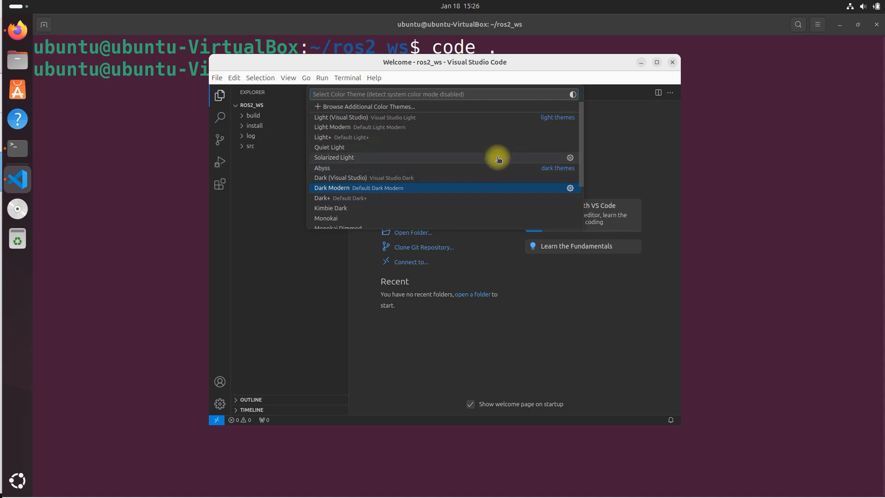
{"action": "scroll", "scroll_direction": "down", "scroll_amount": 3}
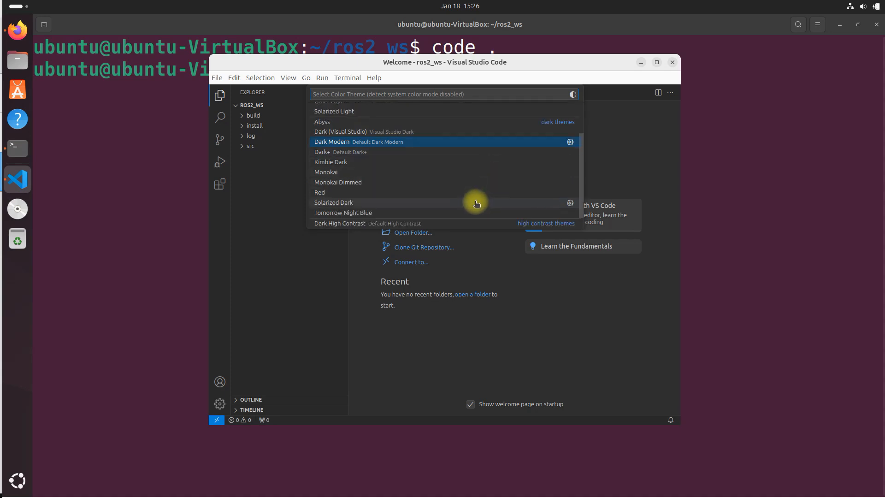
{"action": "key", "text": "Escape"}
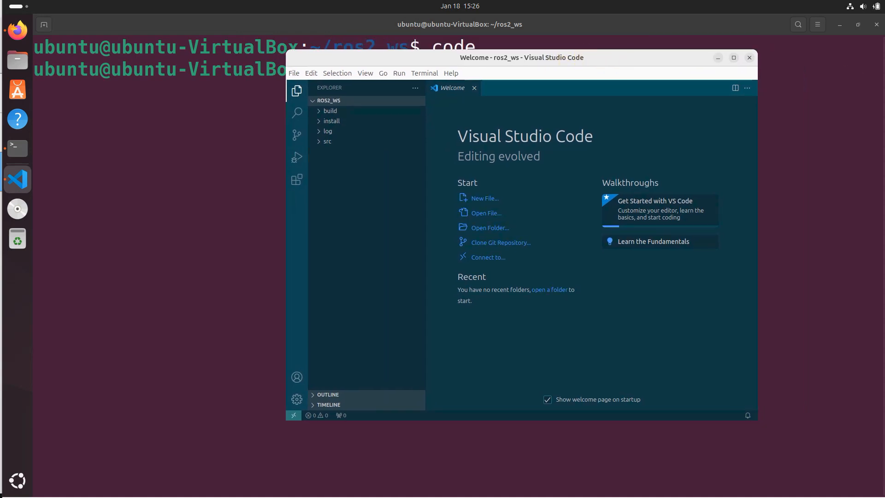
{"action": "mouse_move", "coordinate": [569, 212]}
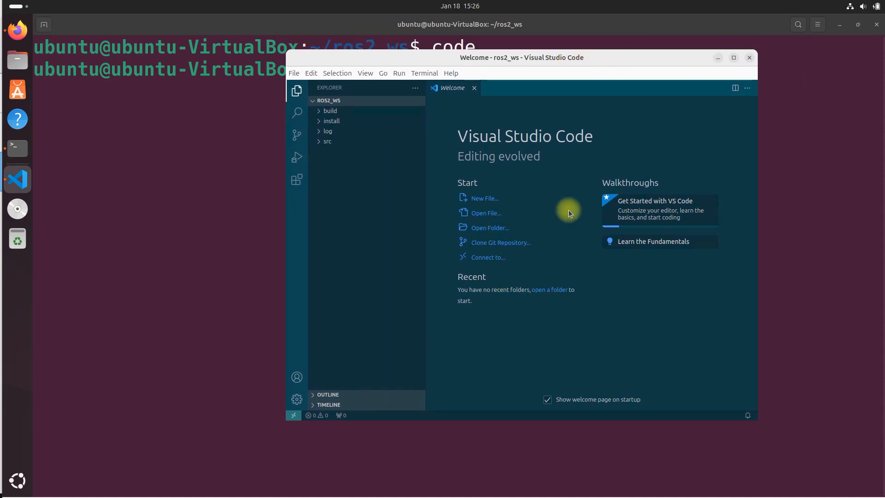
{"action": "mouse_move", "coordinate": [535, 304]}
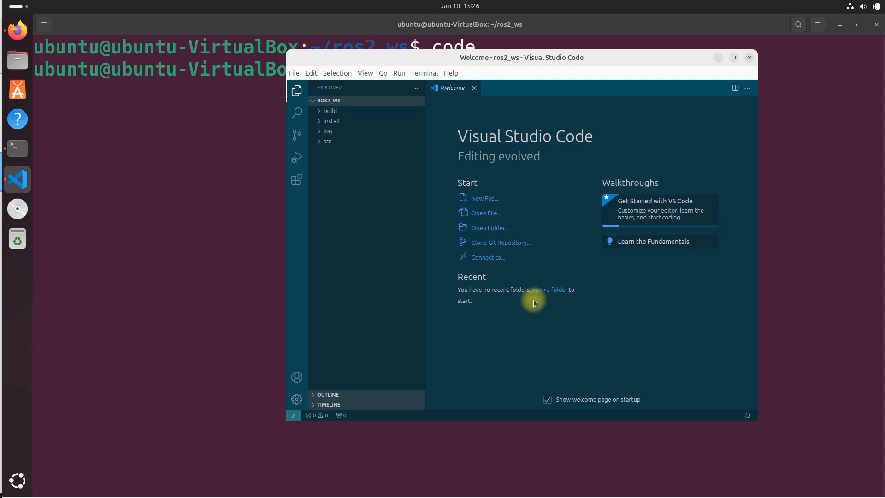
{"action": "mouse_move", "coordinate": [534, 303]}
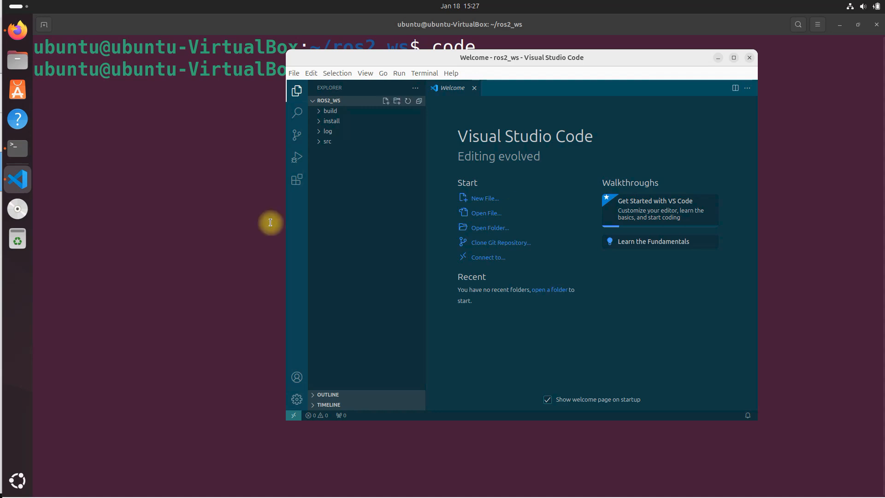
{"action": "mouse_move", "coordinate": [297, 182]}
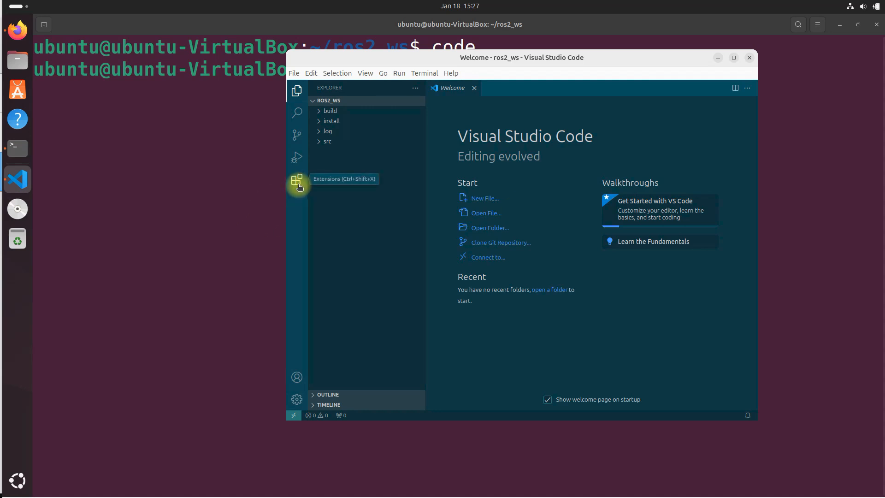
Open the Extensions view and install Microsoft's C/C++ extension from the Popular list.
{"action": "left_click", "coordinate": [297, 182]}
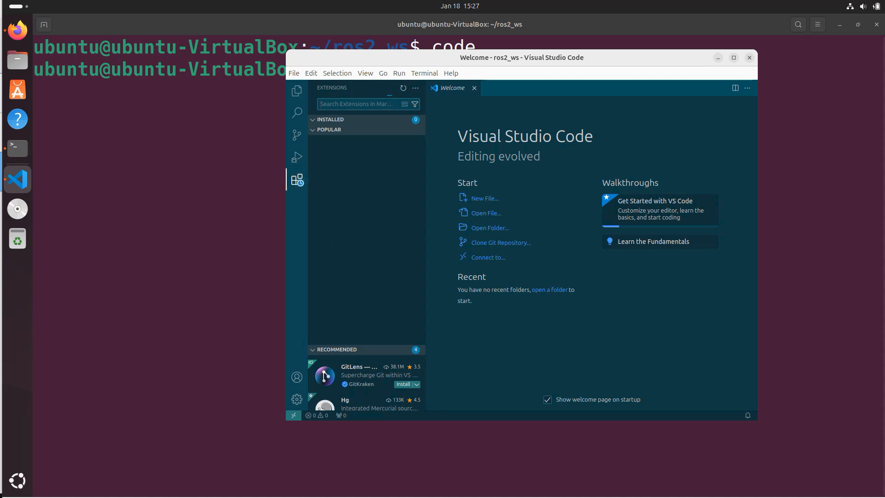
{"action": "left_click", "coordinate": [329, 129]}
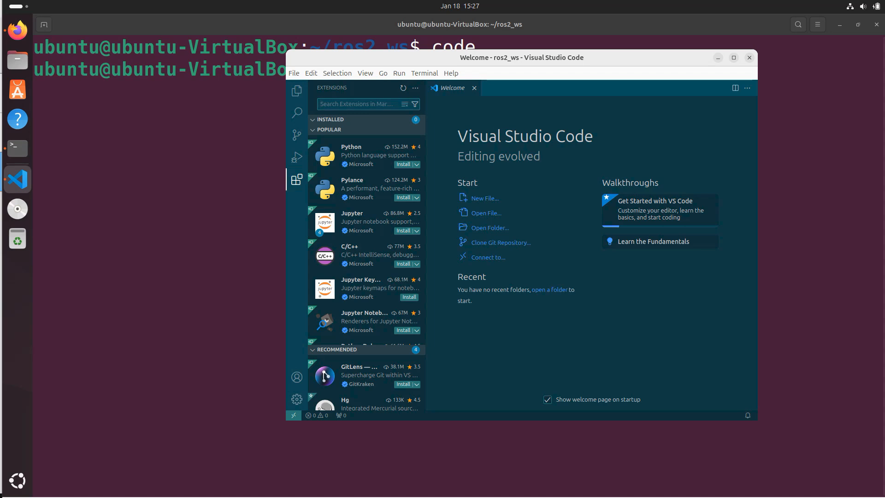
{"action": "mouse_move", "coordinate": [348, 260]}
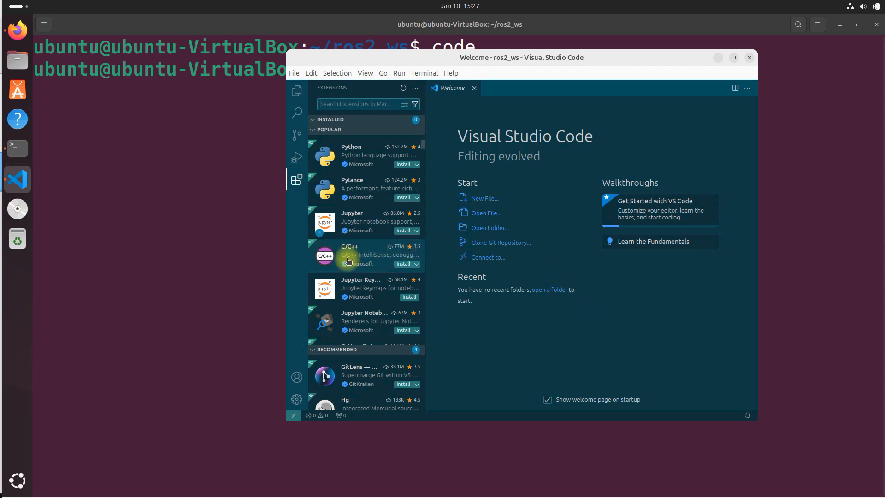
{"action": "mouse_move", "coordinate": [403, 264]}
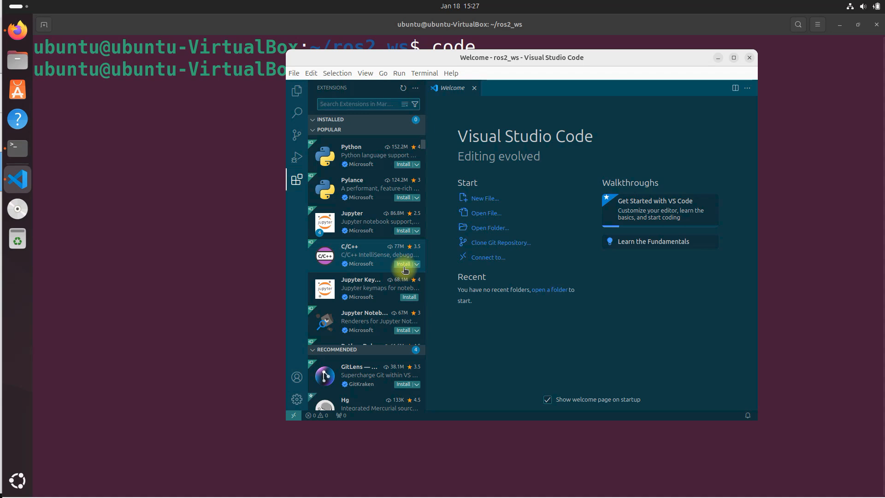
{"action": "left_click", "coordinate": [402, 264]}
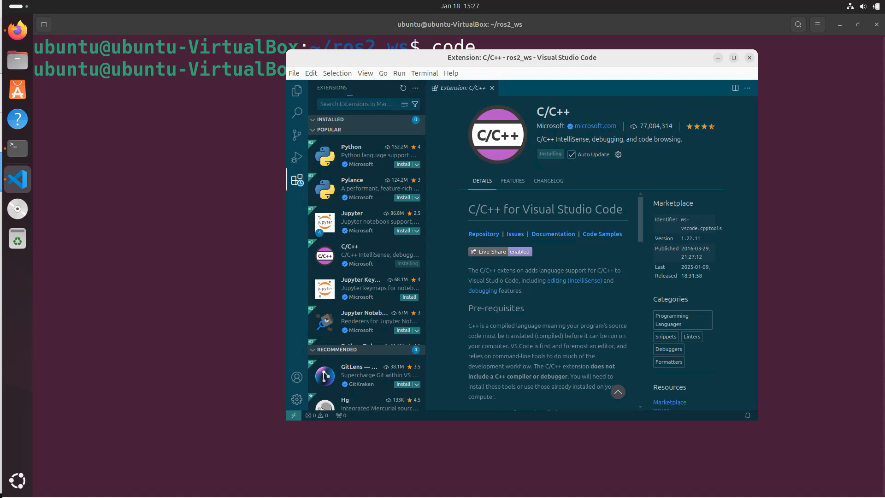
{"action": "mouse_move", "coordinate": [424, 126]}
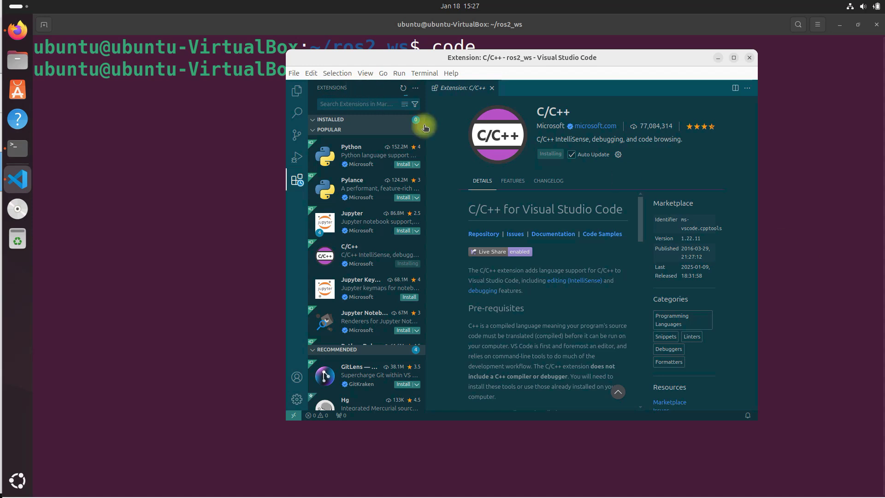
{"action": "mouse_move", "coordinate": [877, 263]}
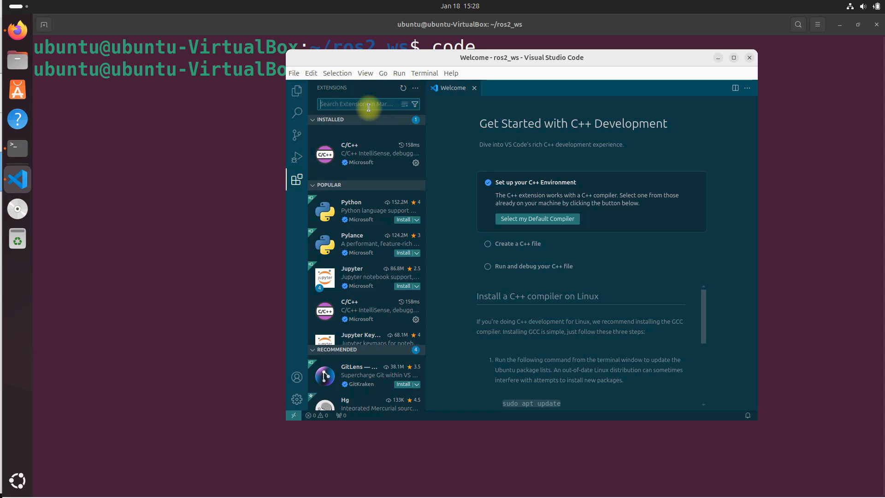
Search extensions for 'ROS' and install the Microsoft ROS extension.
{"action": "type", "text": "ROS"}
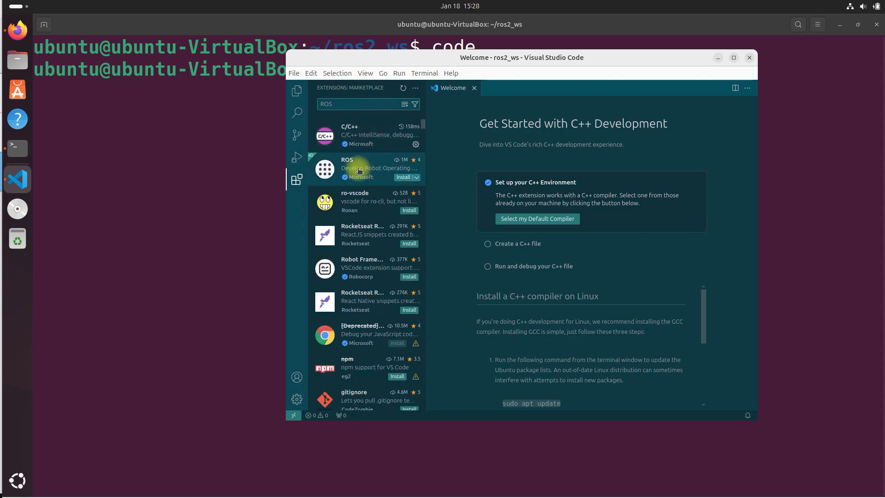
{"action": "mouse_move", "coordinate": [296, 179]}
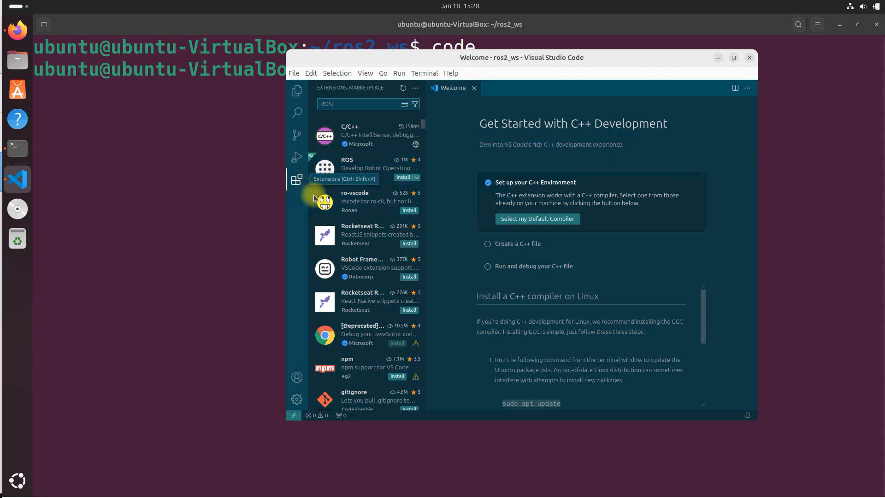
{"action": "mouse_move", "coordinate": [364, 168]}
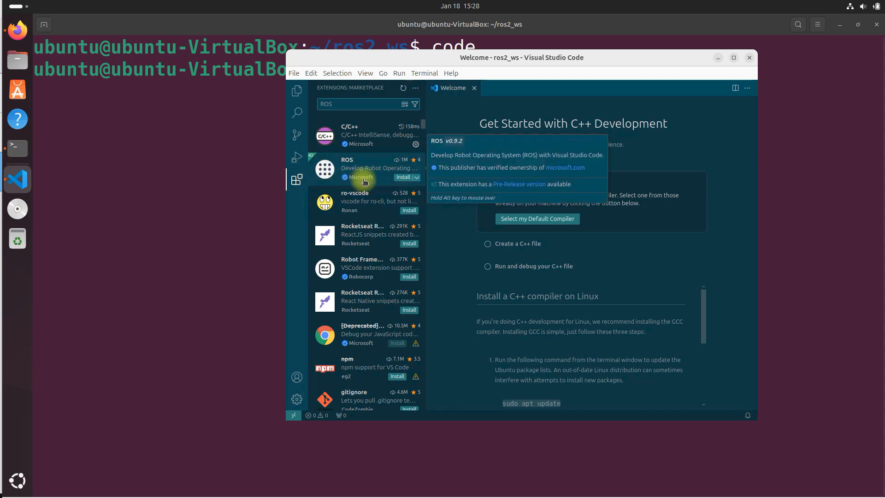
{"action": "left_click", "coordinate": [403, 177]}
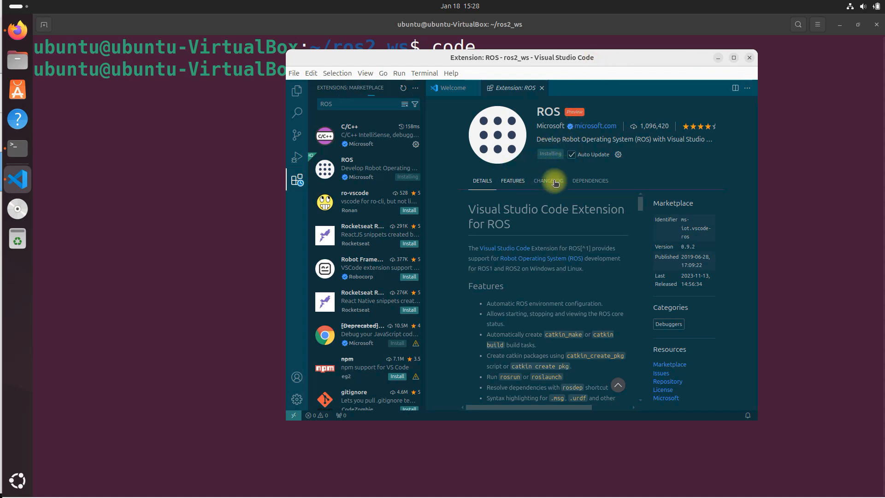
{"action": "mouse_move", "coordinate": [843, 289]}
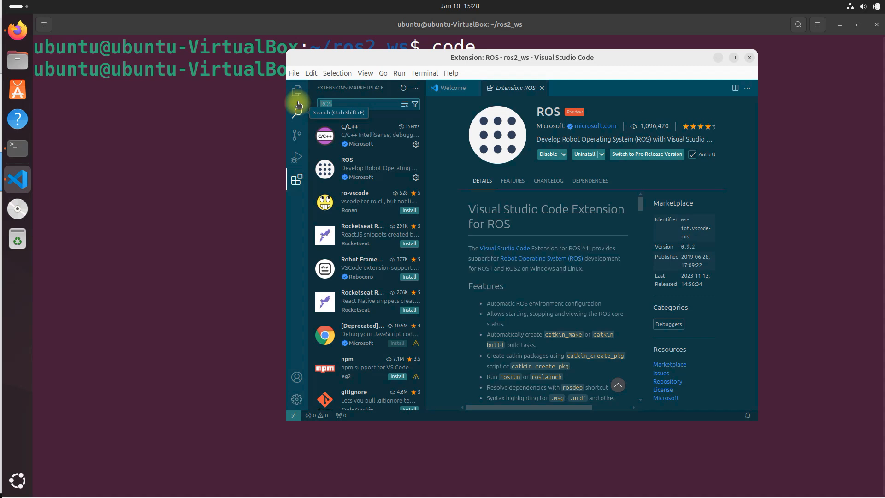
{"action": "mouse_move", "coordinate": [283, 15]}
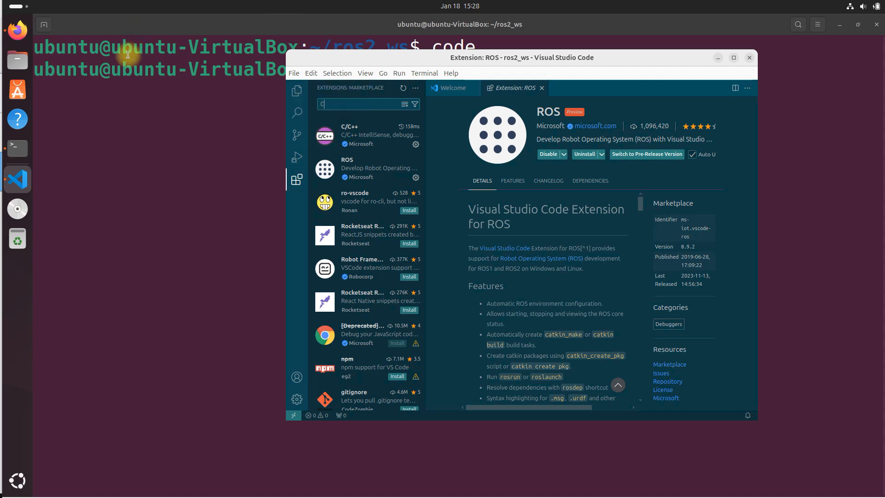
Search extensions for 'CMake' and install the CMake extension by twxs.
{"action": "type", "text": "CMa"}
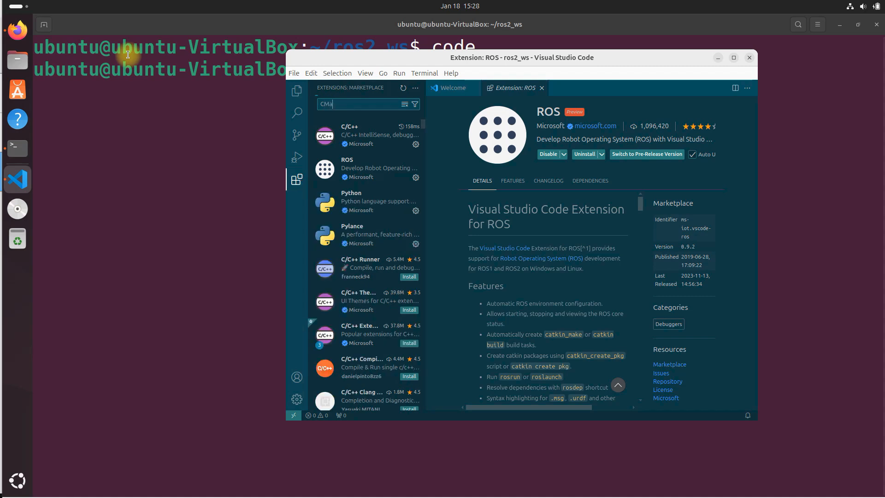
{"action": "type", "text": "ke"}
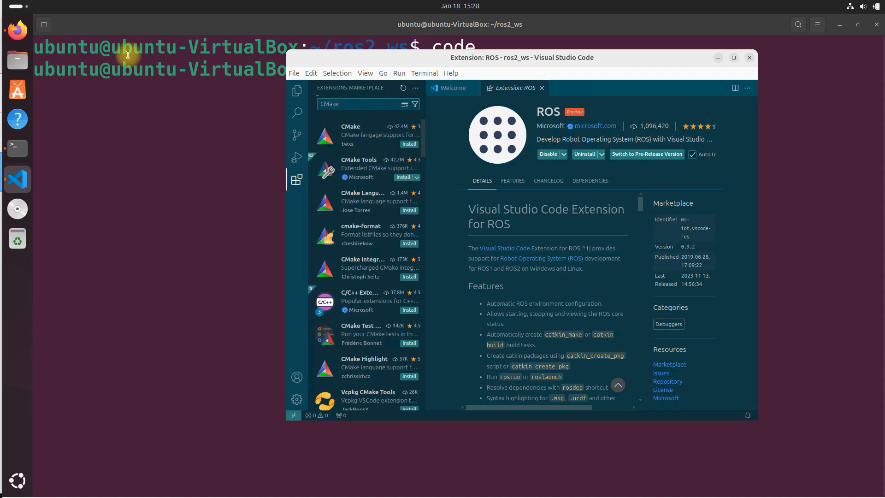
{"action": "scroll", "scroll_direction": "down", "scroll_amount": 3}
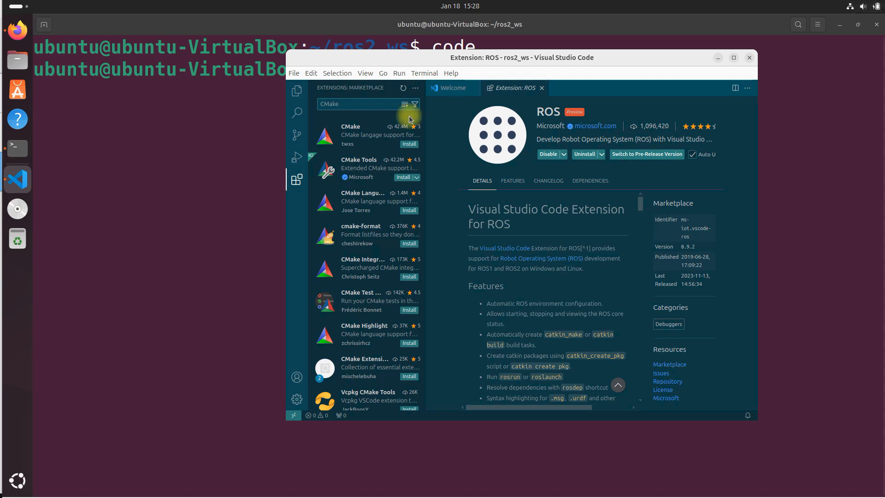
{"action": "mouse_move", "coordinate": [346, 149]}
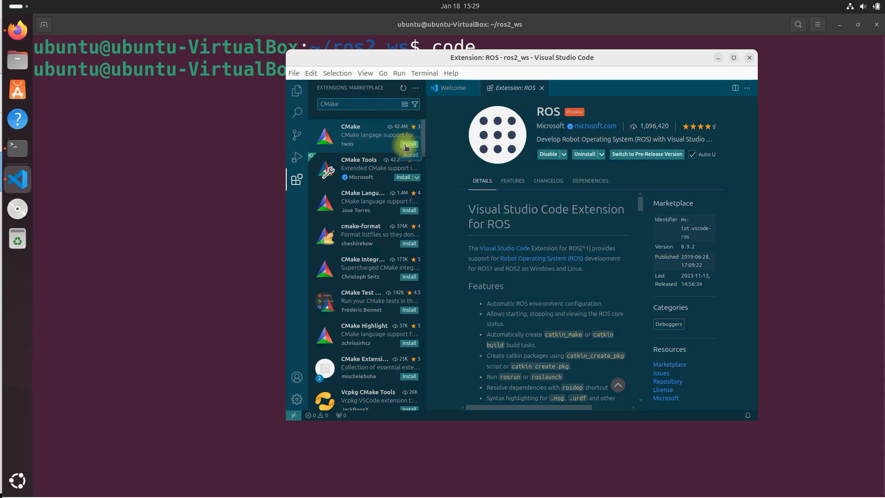
{"action": "left_click", "coordinate": [409, 143]}
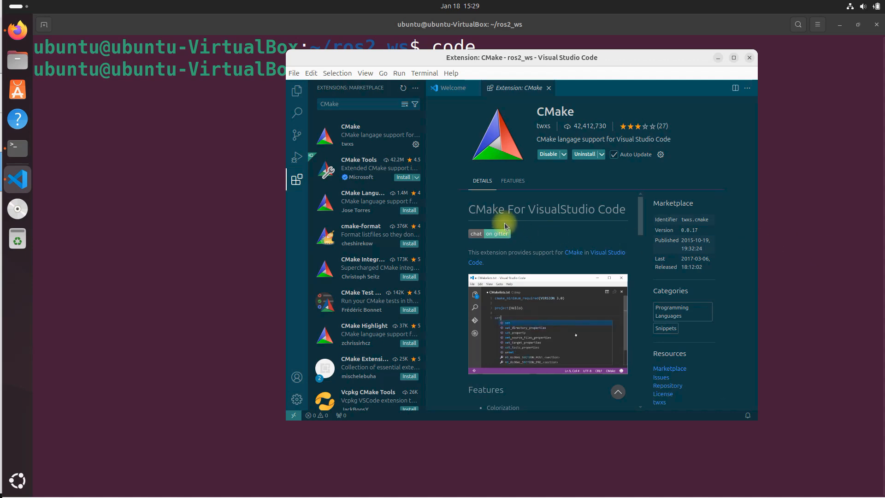
{"action": "mouse_move", "coordinate": [326, 168]}
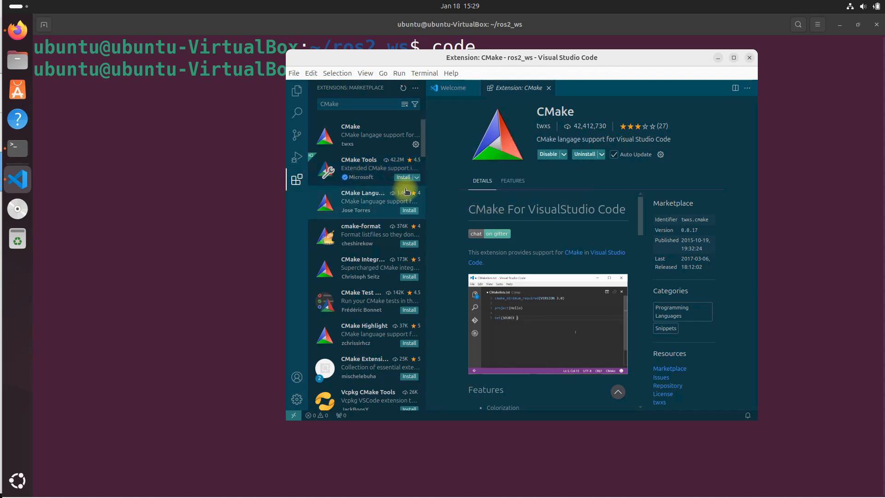
Install Microsoft's CMake Tools extension from the CMake search results.
{"action": "left_click", "coordinate": [403, 177]}
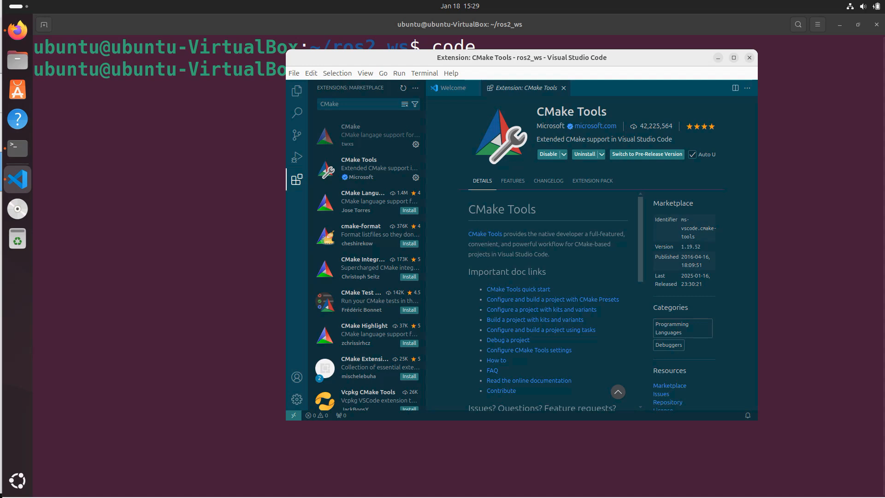
{"action": "mouse_move", "coordinate": [671, 200]}
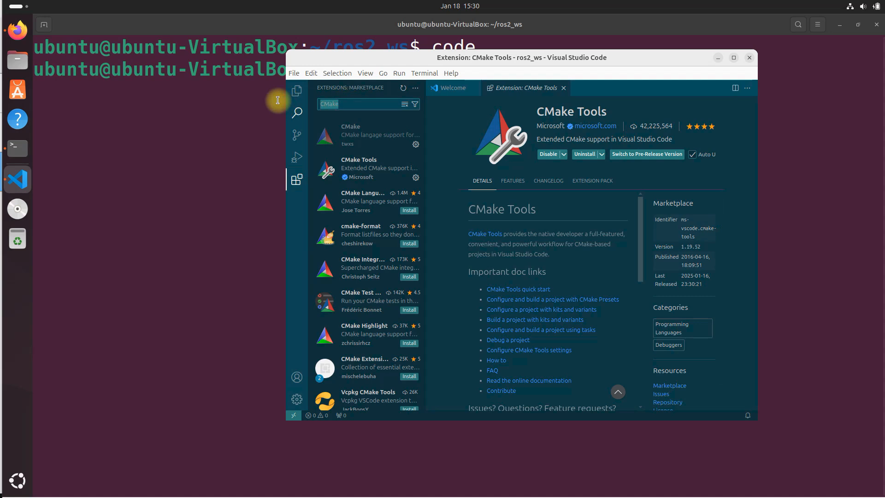
Search extensions for 'XML', open Red Hat's XML entry, and install it.
{"action": "type", "text": "XM"}
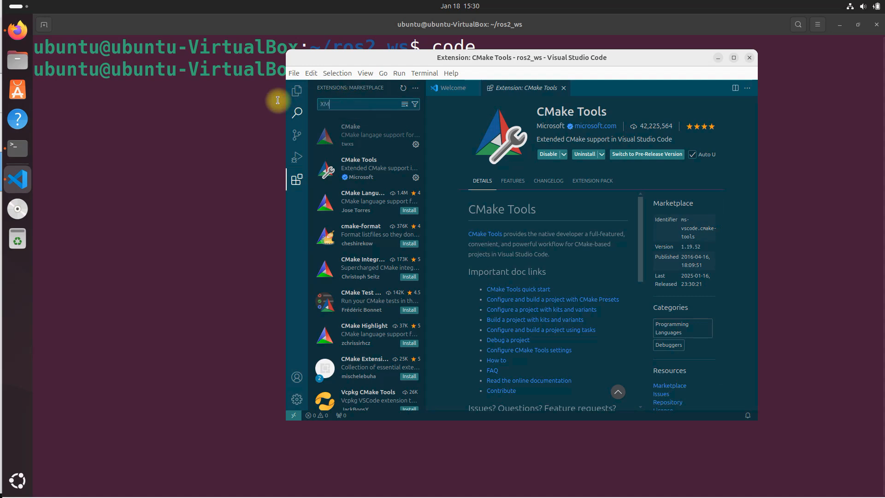
{"action": "type", "text": "L"}
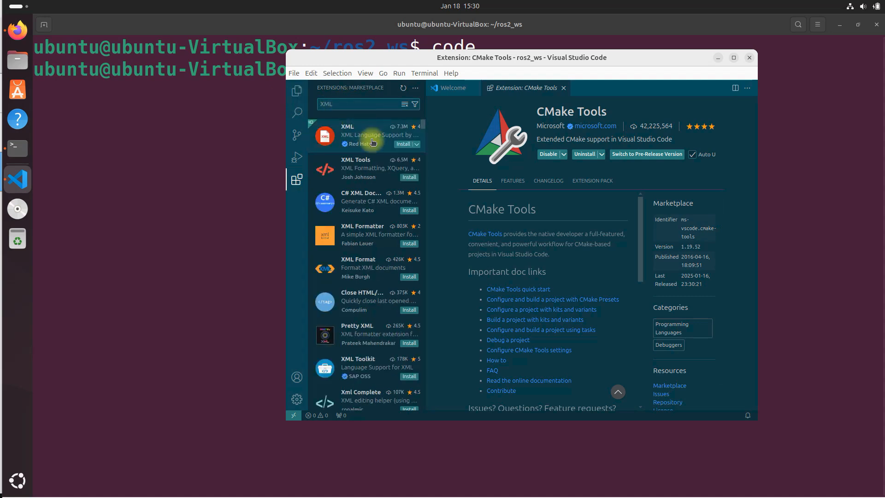
{"action": "left_click", "coordinate": [378, 135]}
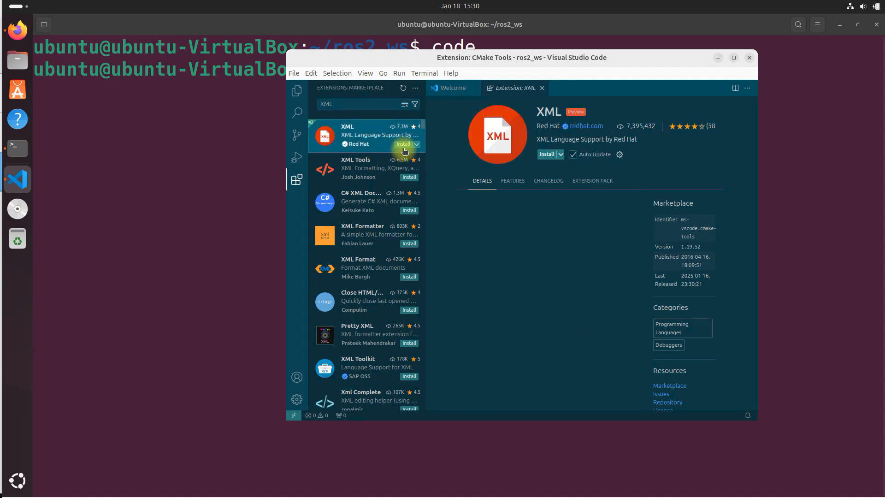
{"action": "left_click", "coordinate": [403, 143]}
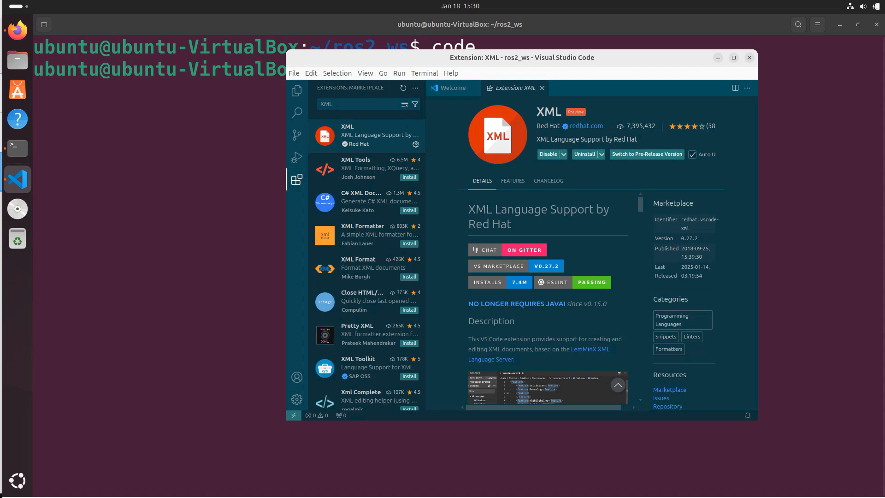
{"action": "mouse_move", "coordinate": [875, 420]}
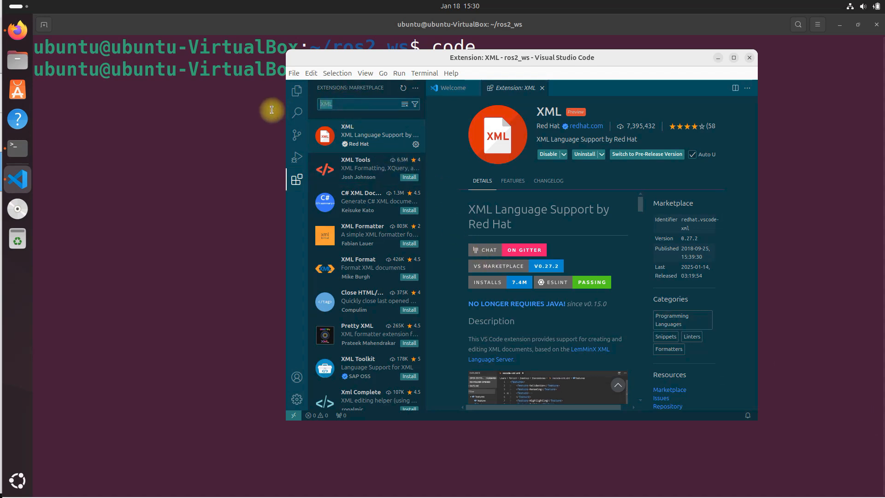
Search extensions for 'python' and open Microsoft's Python extension details page.
{"action": "type", "text": "python"}
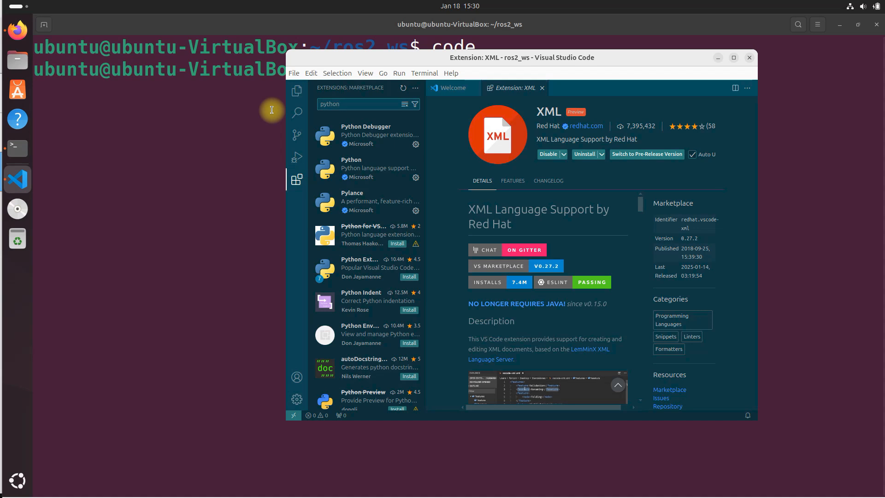
{"action": "mouse_move", "coordinate": [337, 94]}
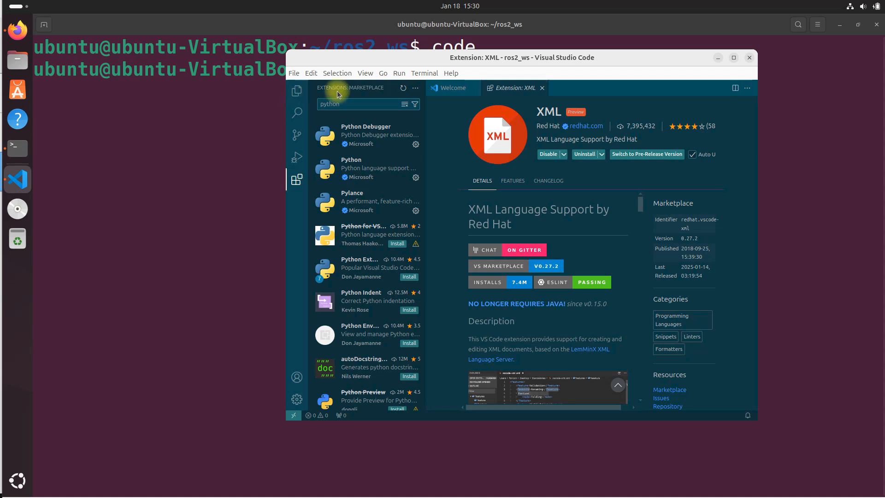
{"action": "mouse_move", "coordinate": [392, 182]}
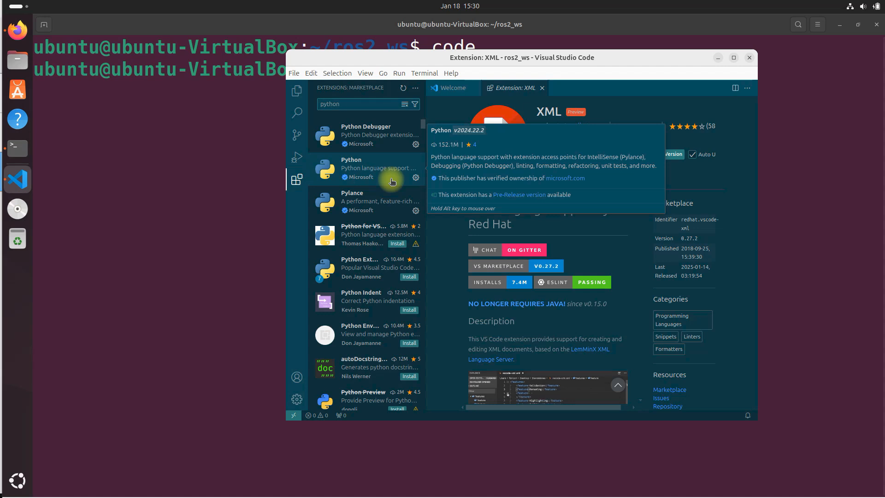
{"action": "mouse_move", "coordinate": [362, 169]}
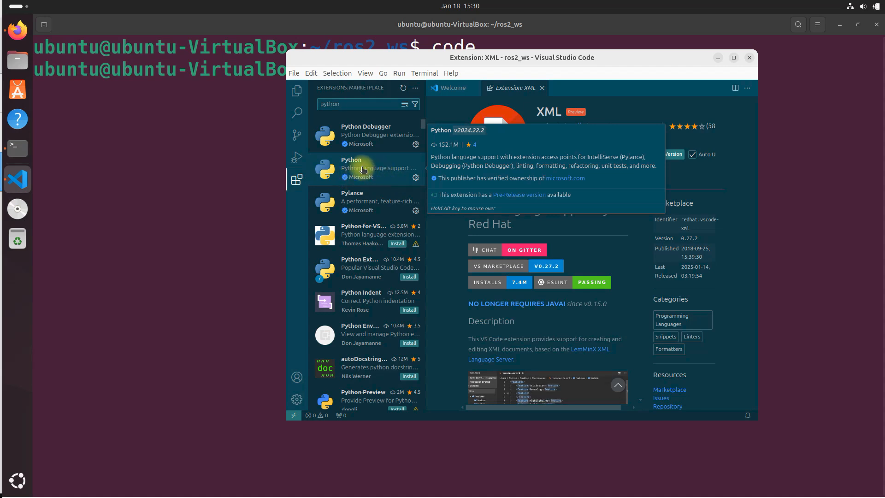
{"action": "mouse_move", "coordinate": [377, 181]}
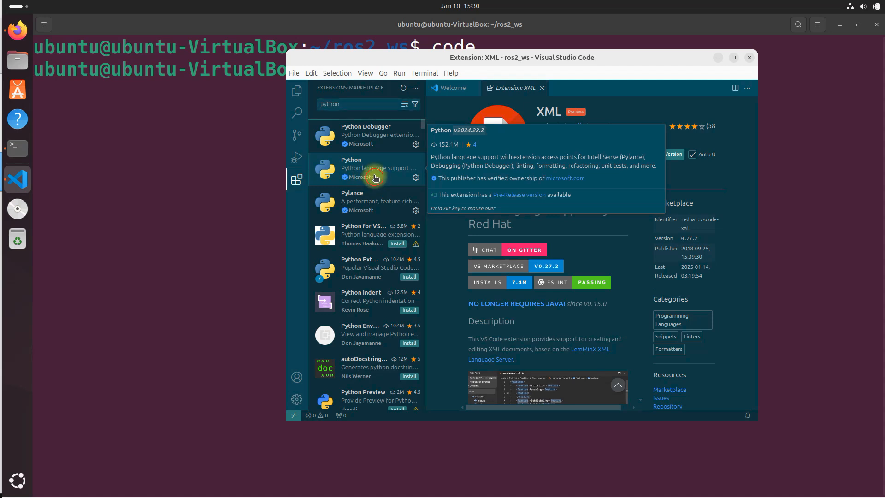
{"action": "left_click", "coordinate": [367, 169]}
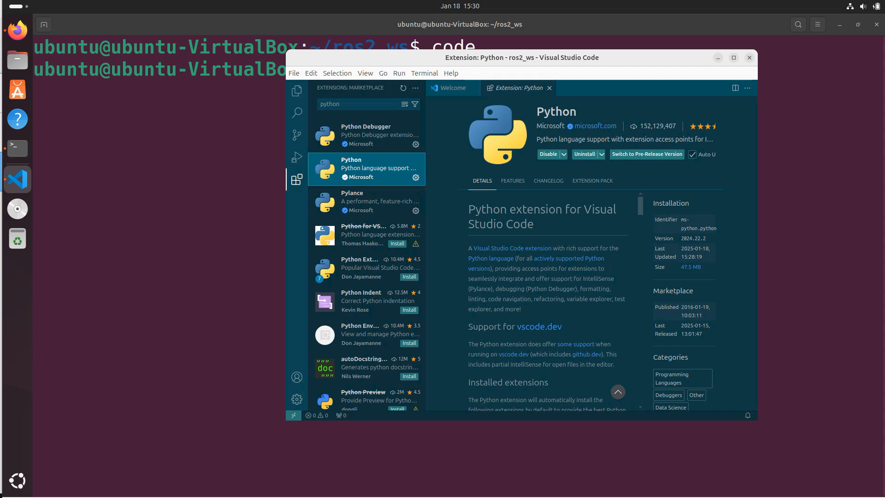
{"action": "mouse_move", "coordinate": [339, 111]}
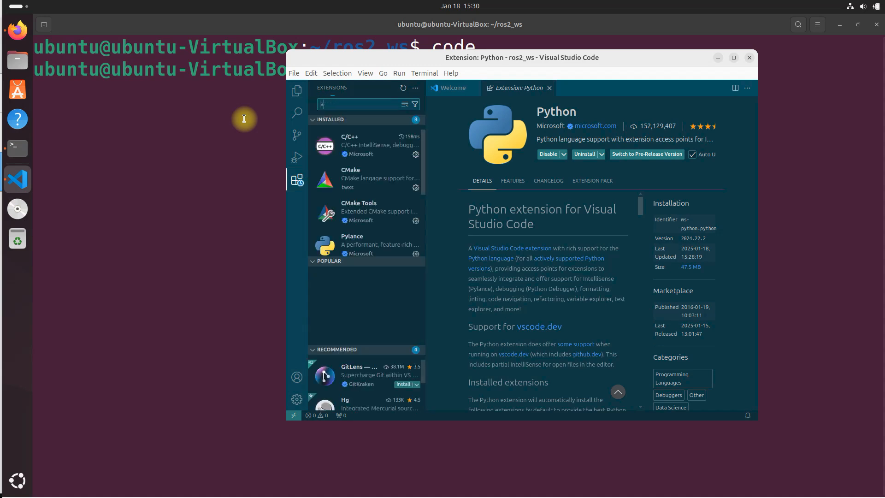
Search extensions for 'auto' and install autoDocstring by Nils Werner.
{"action": "type", "text": "autodocstring"}
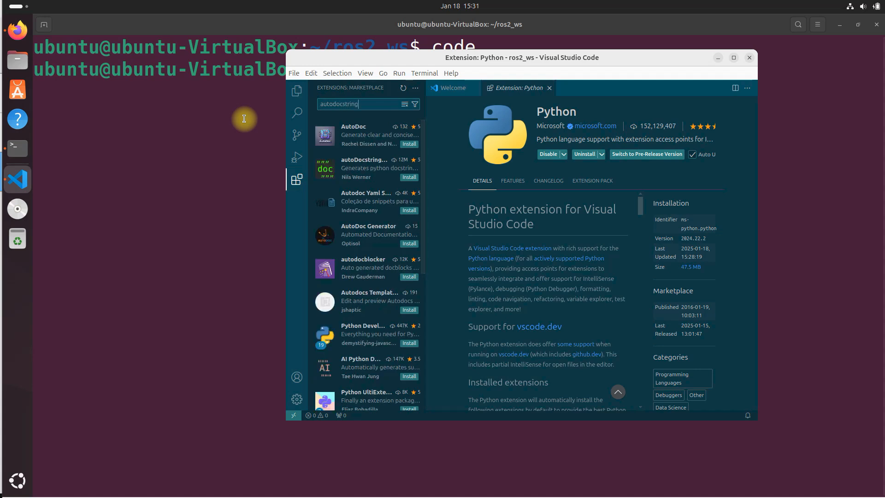
{"action": "scroll", "scroll_direction": "down", "scroll_amount": 3}
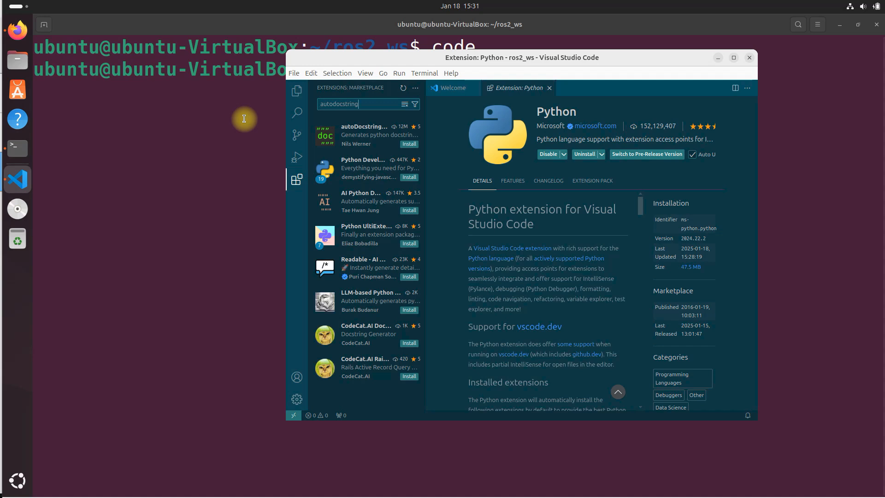
{"action": "mouse_move", "coordinate": [406, 148]}
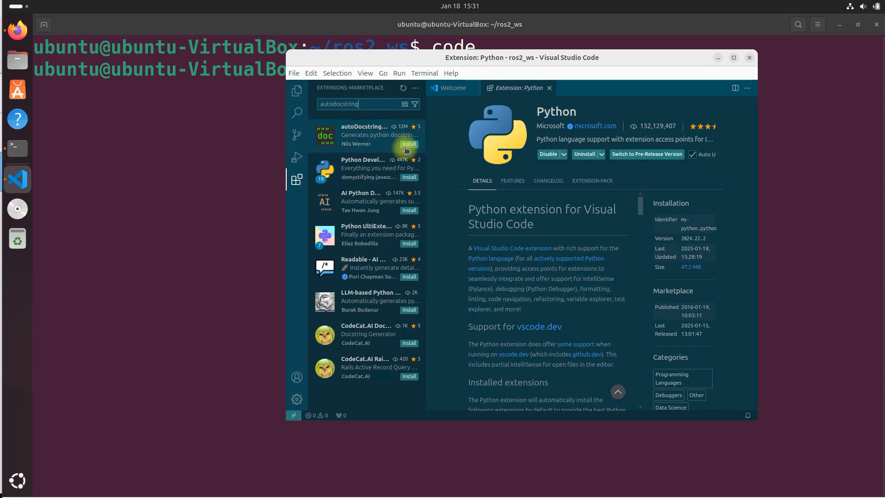
{"action": "left_click", "coordinate": [407, 143]}
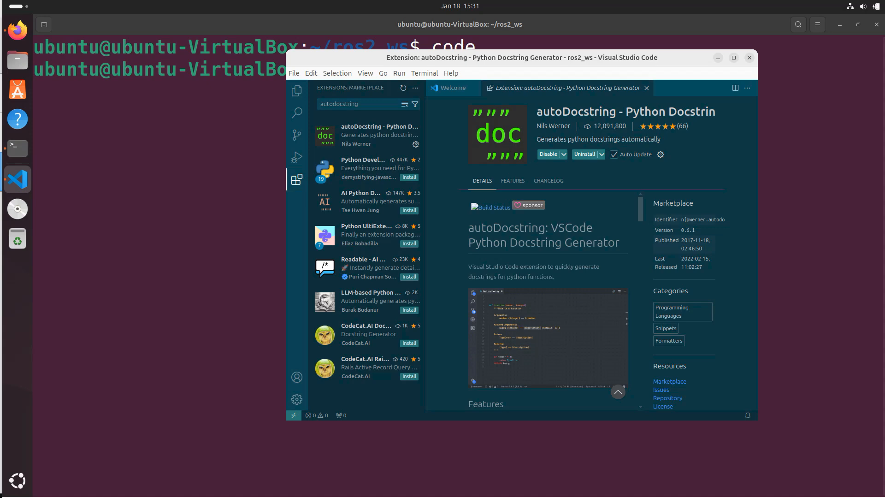
{"action": "mouse_move", "coordinate": [247, 136]}
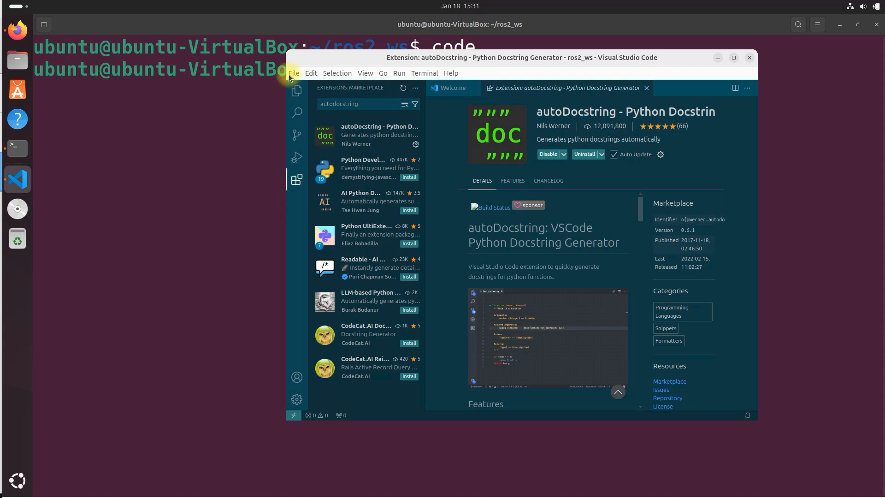
In Settings, search 'indentation' and change Editor: Tab Size from 4 to 2.
{"action": "left_click", "coordinate": [294, 72]}
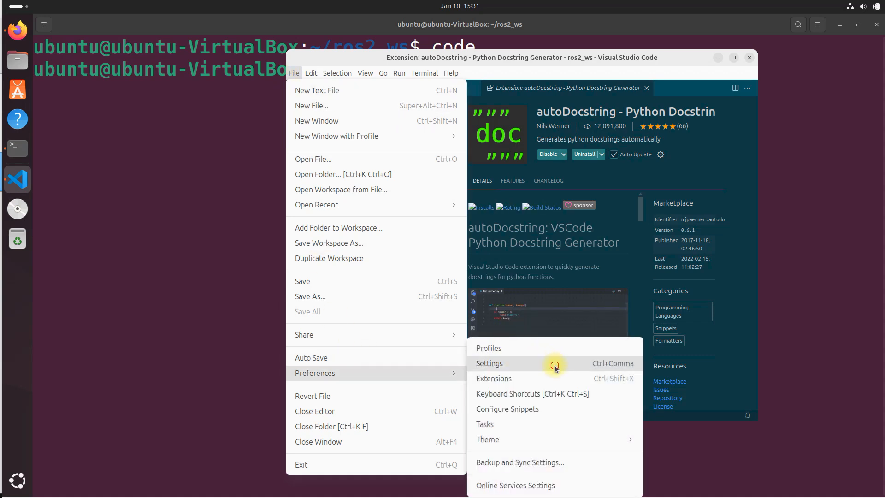
{"action": "left_click", "coordinate": [489, 363]}
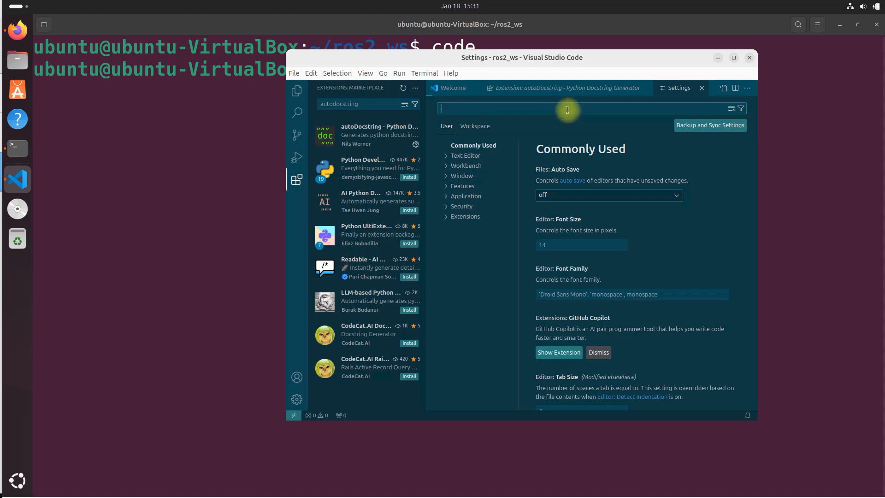
{"action": "type", "text": "inden"}
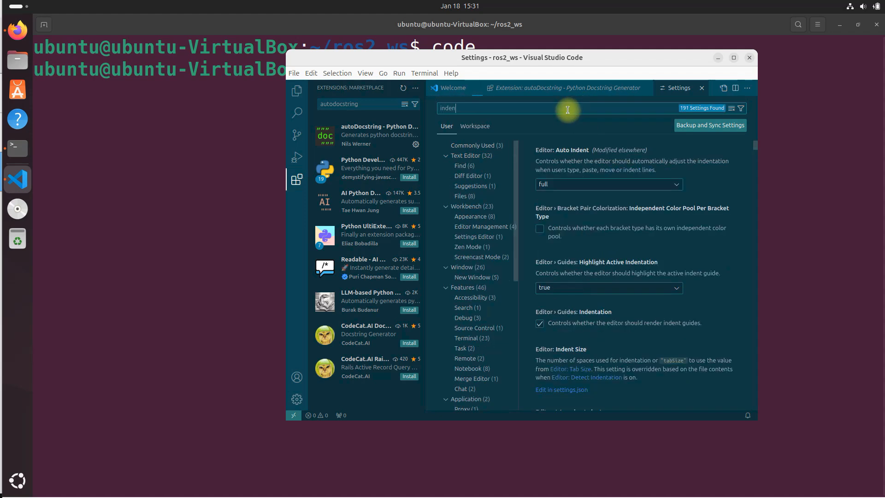
{"action": "type", "text": "tati"}
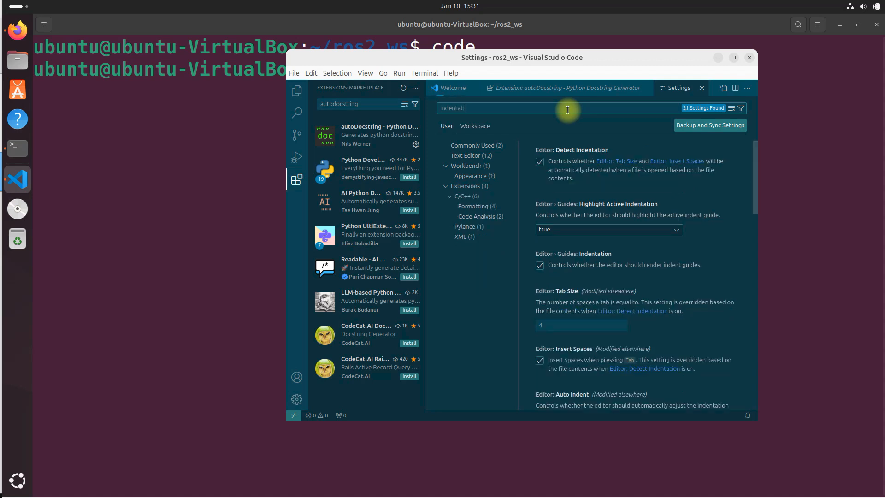
{"action": "type", "text": "on"}
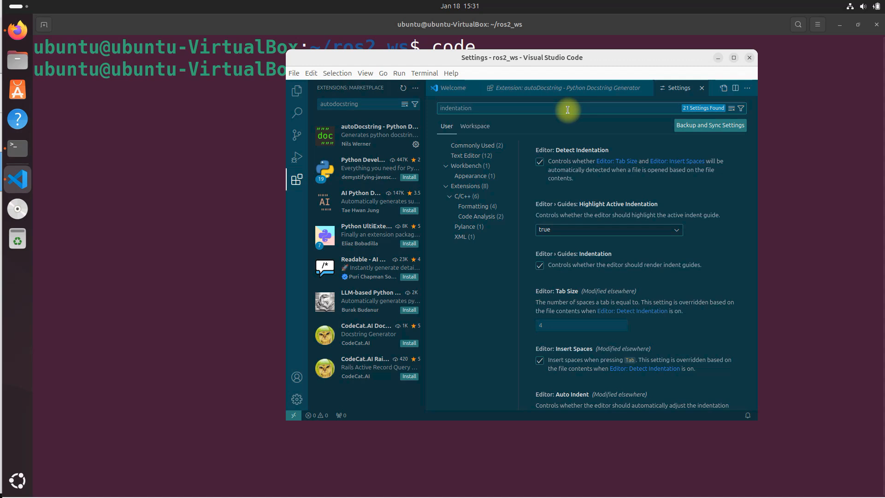
{"action": "mouse_move", "coordinate": [611, 125]}
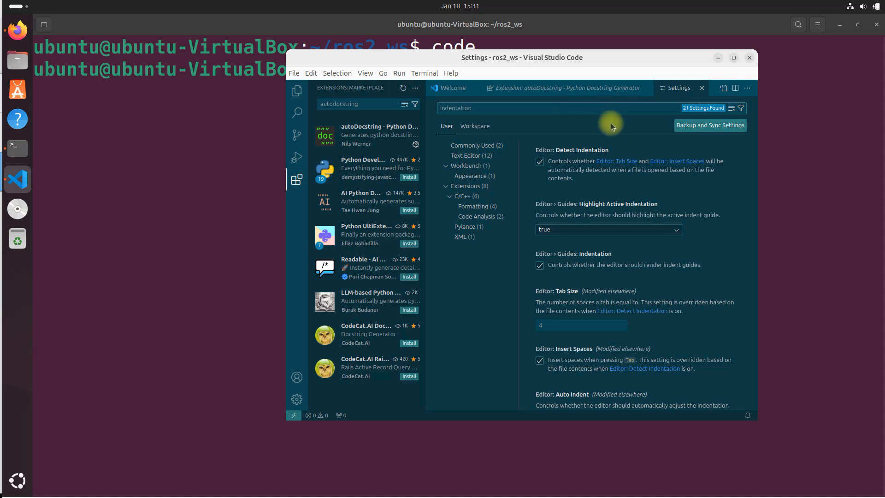
{"action": "mouse_move", "coordinate": [578, 339]}
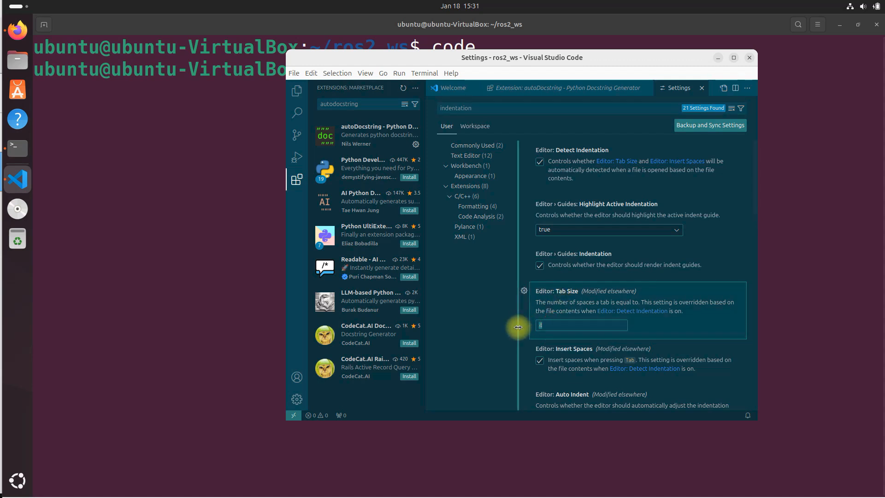
{"action": "type", "text": "2"}
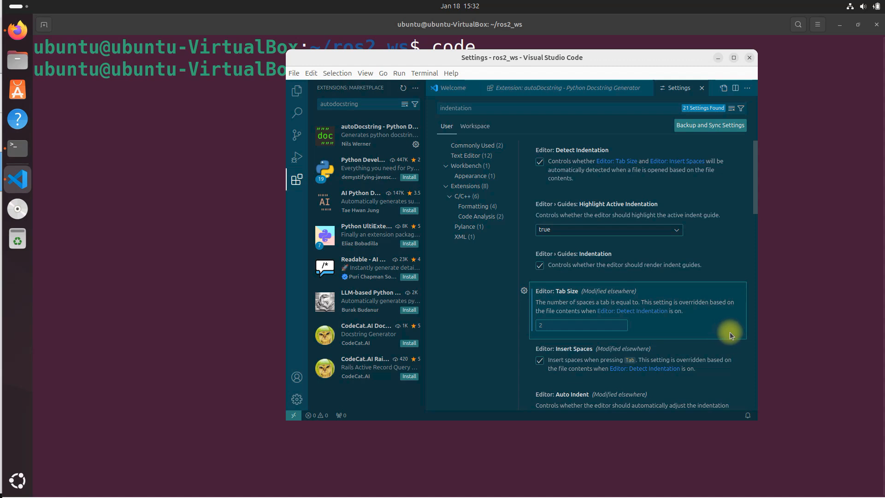
{"action": "mouse_move", "coordinate": [628, 362]}
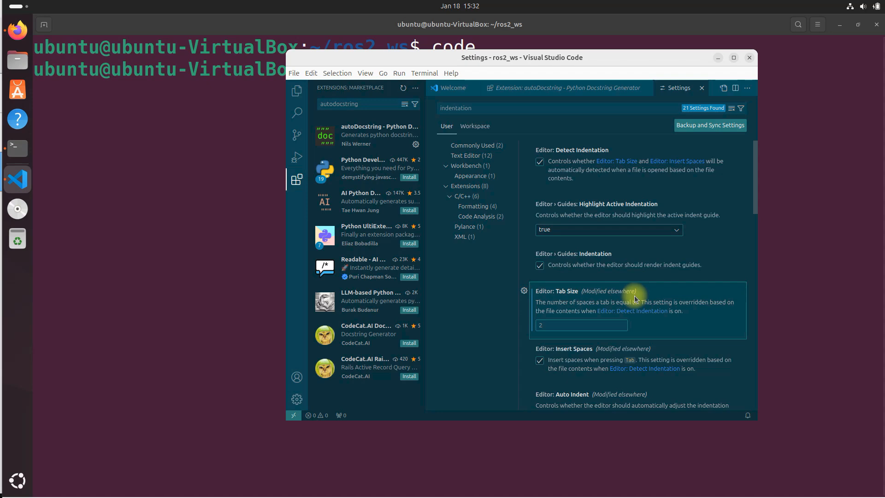
{"action": "mouse_move", "coordinate": [294, 73]}
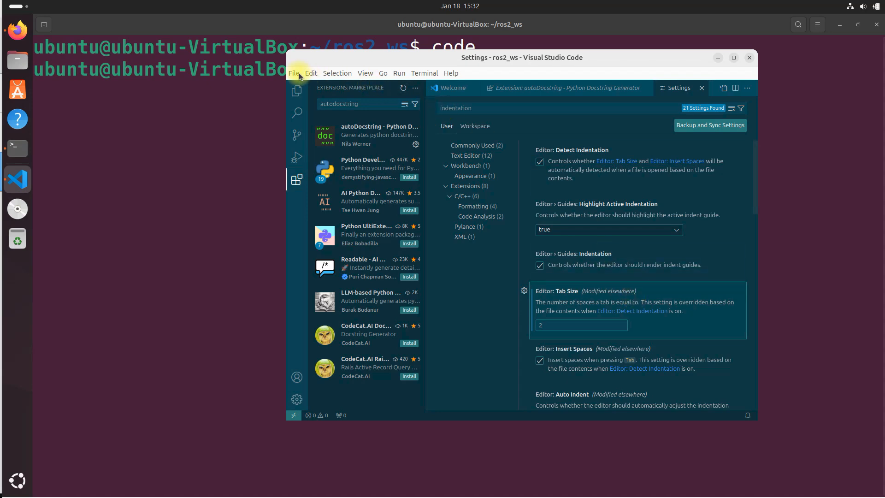
Close VS Code, cd into ~/ros2_ws/src, and type 'code .' at the prompt.
{"action": "left_click", "coordinate": [294, 73]}
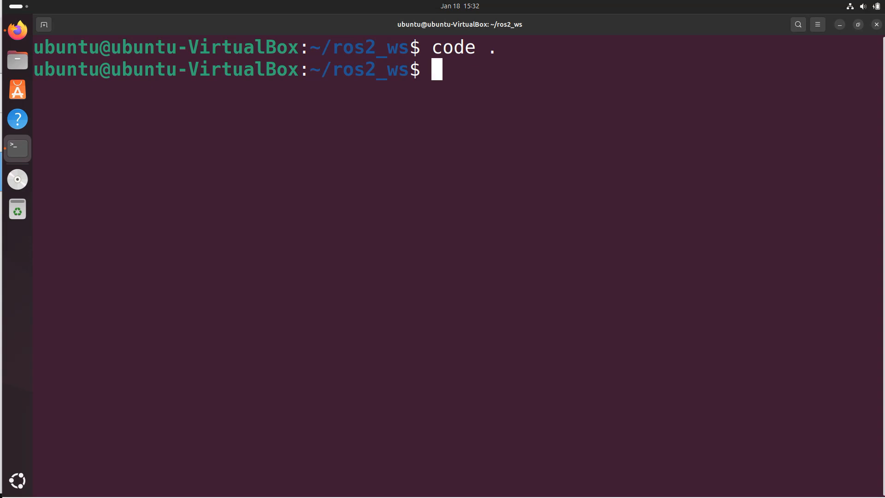
{"action": "mouse_move", "coordinate": [561, 269]}
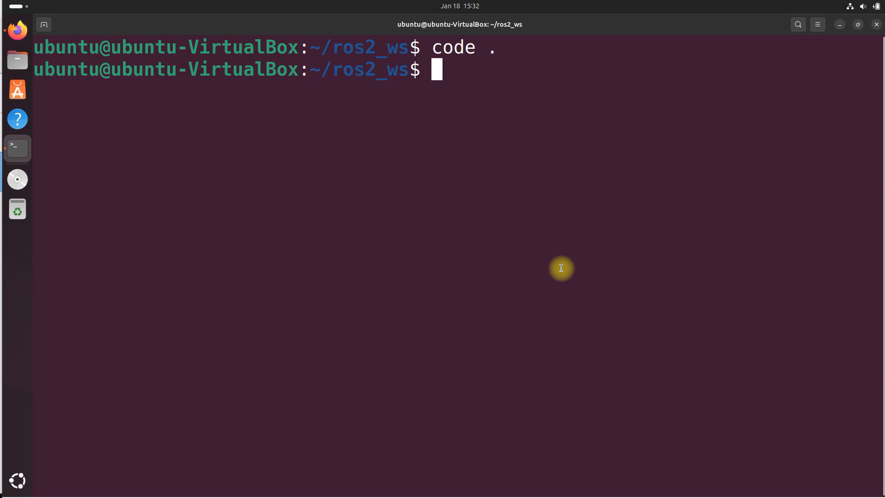
{"action": "type", "text": "cd"}
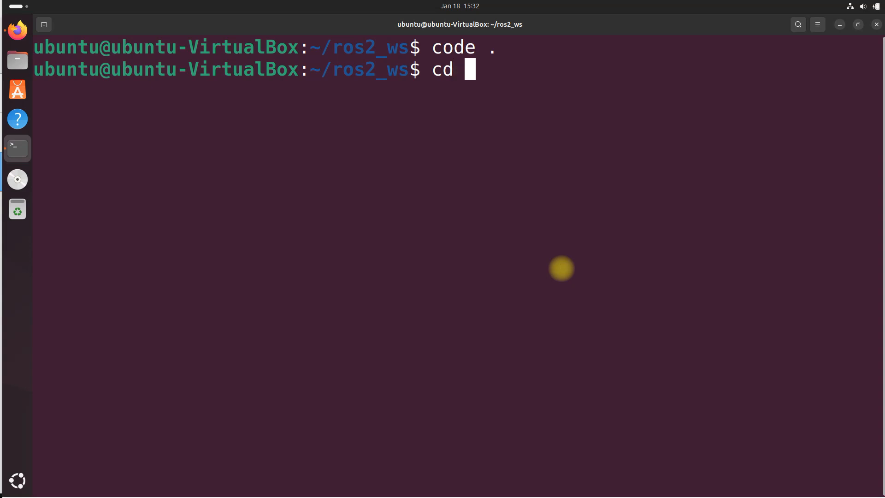
{"action": "type", "text": "~"}
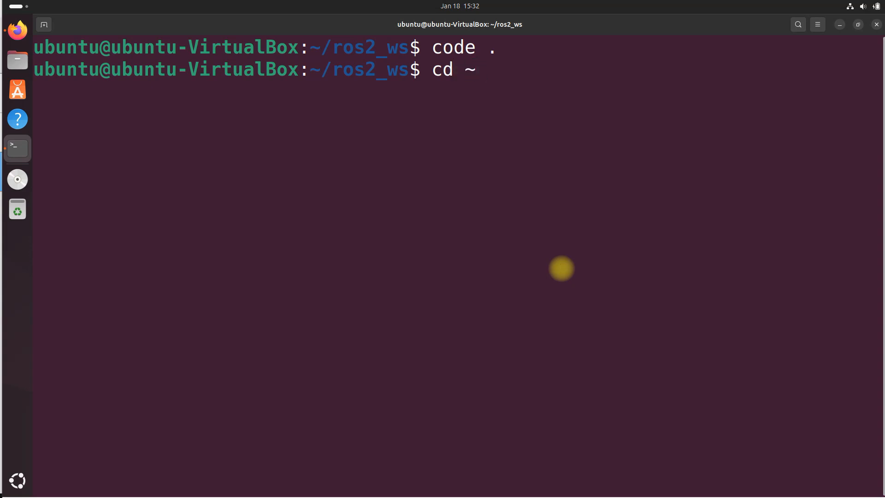
{"action": "type", "text": "/ros2_ws/"}
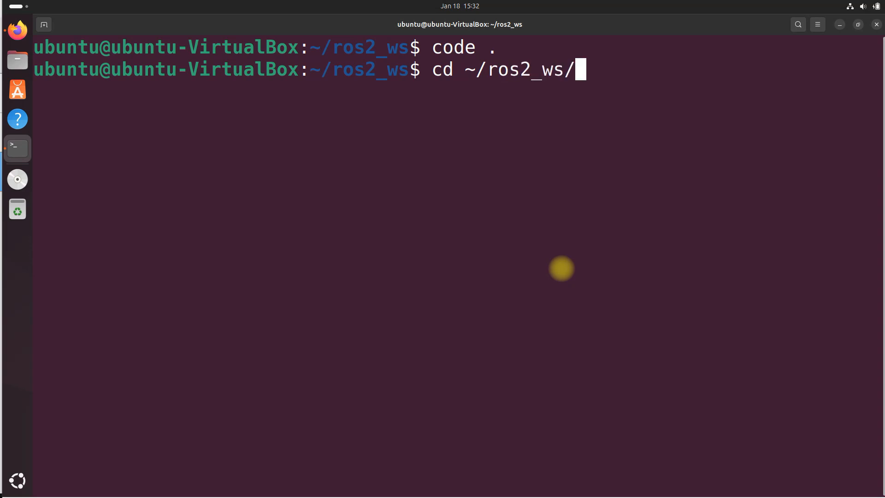
{"action": "type", "text": "sr"}
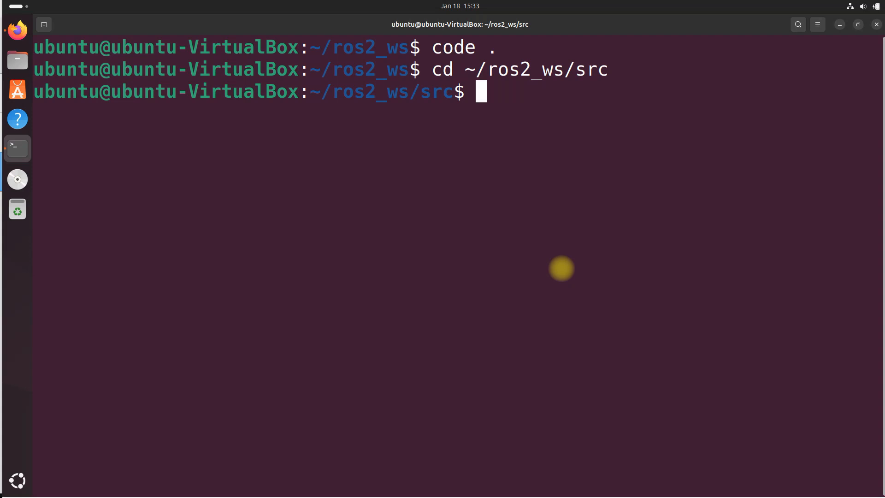
{"action": "type", "text": "code ."}
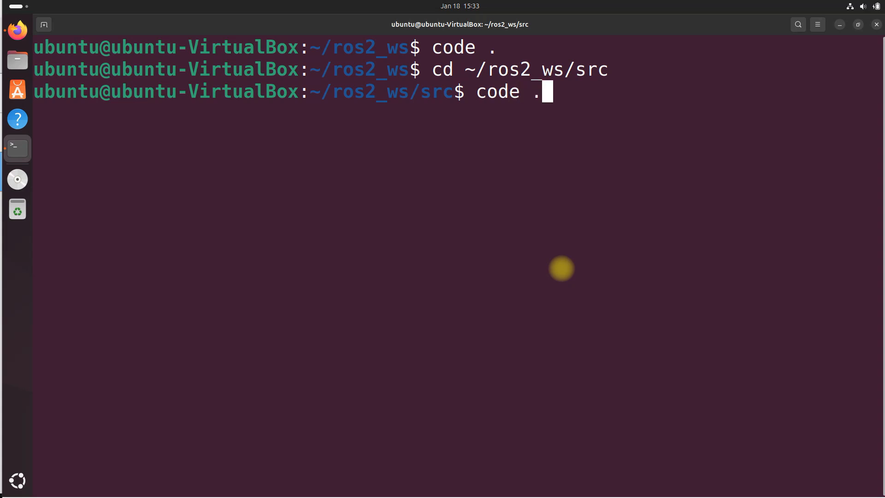
Run 'code .' so VS Code reopens on the src folder.
{"action": "key", "text": "Return"}
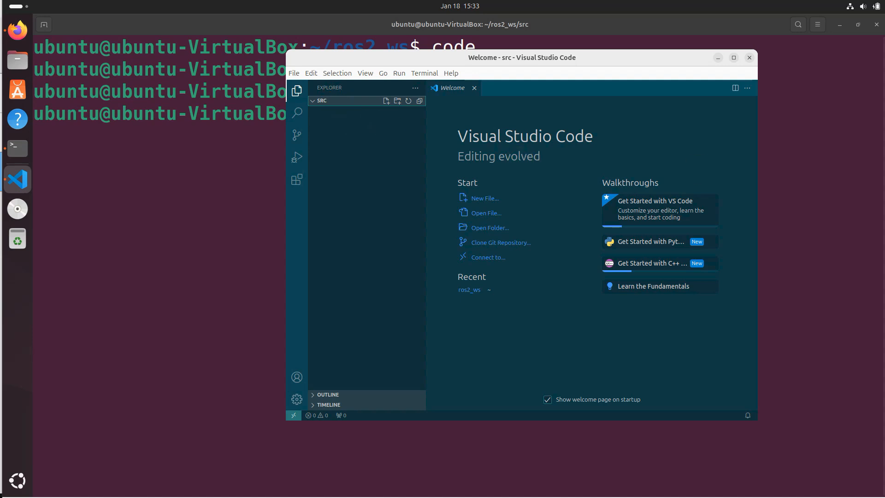
{"action": "mouse_move", "coordinate": [611, 257]}
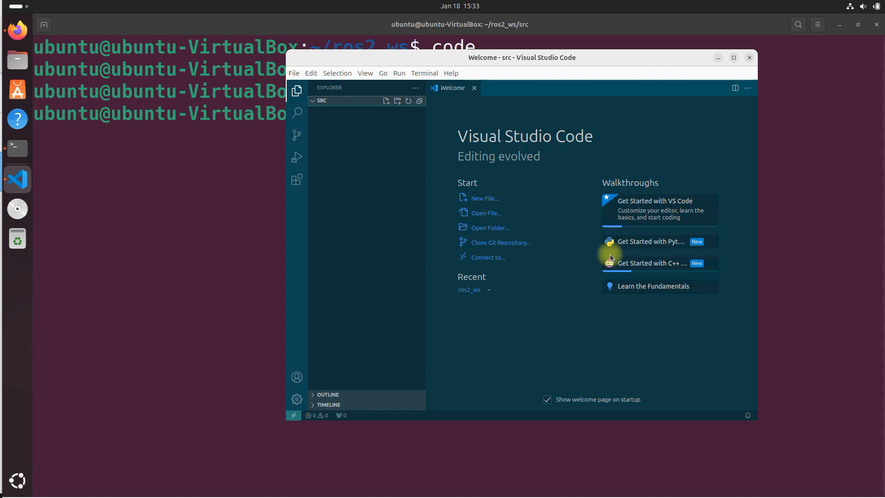
{"action": "mouse_move", "coordinate": [440, 245]}
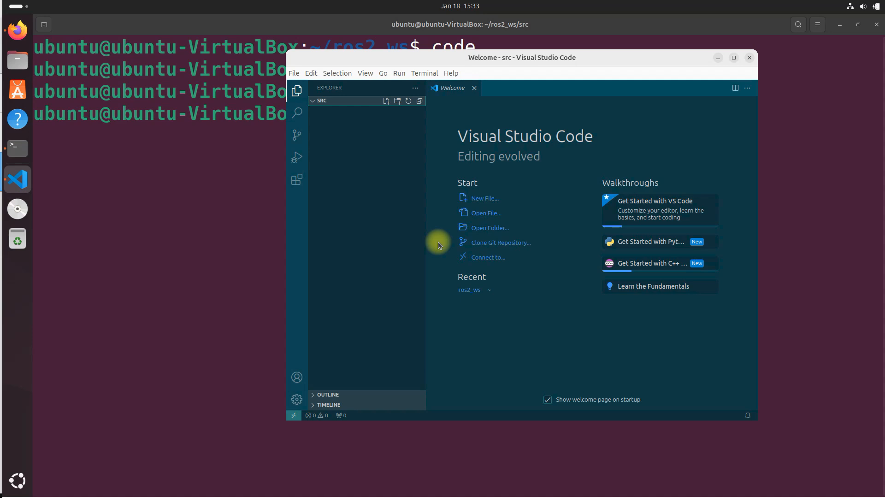